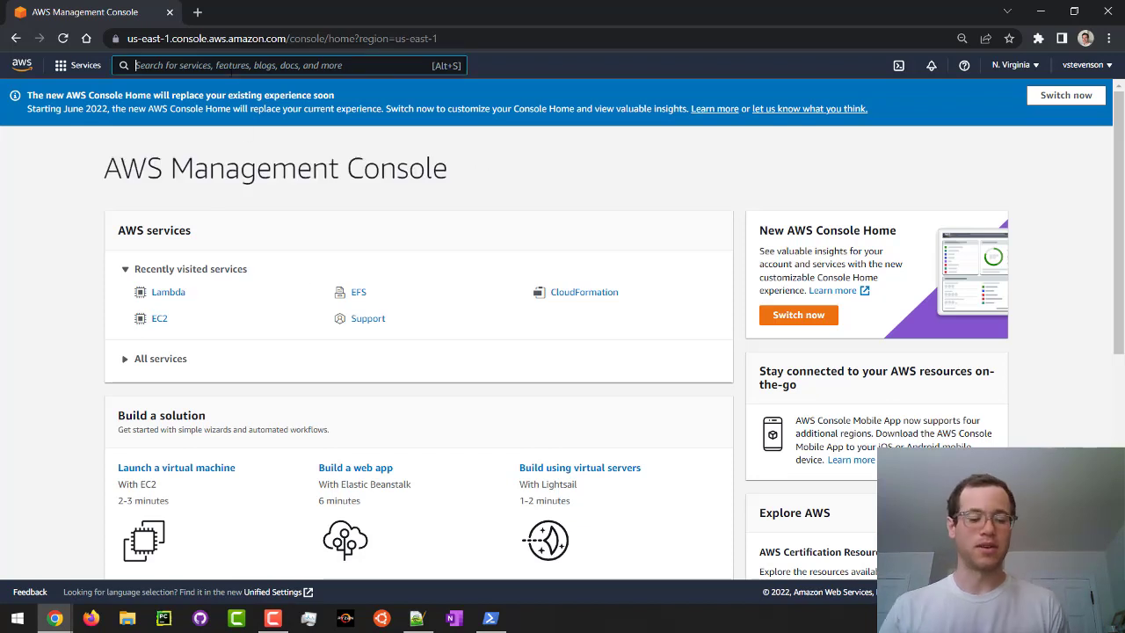
Open Lambda and start a new function from the hello-world-python blueprint.
type("lambda")
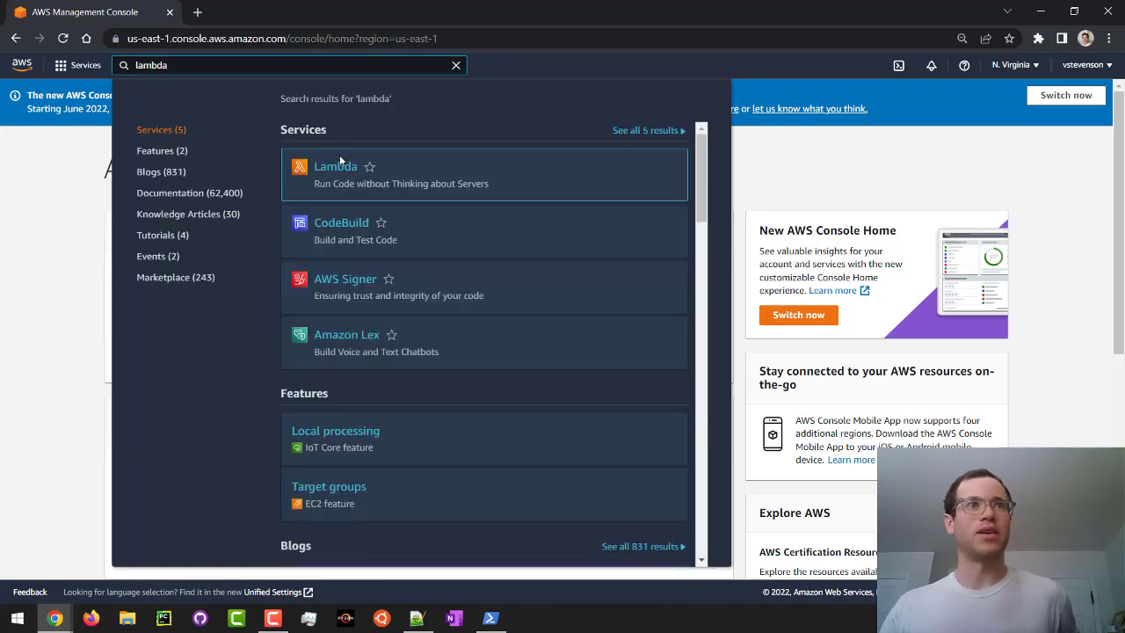
left_click(335, 167)
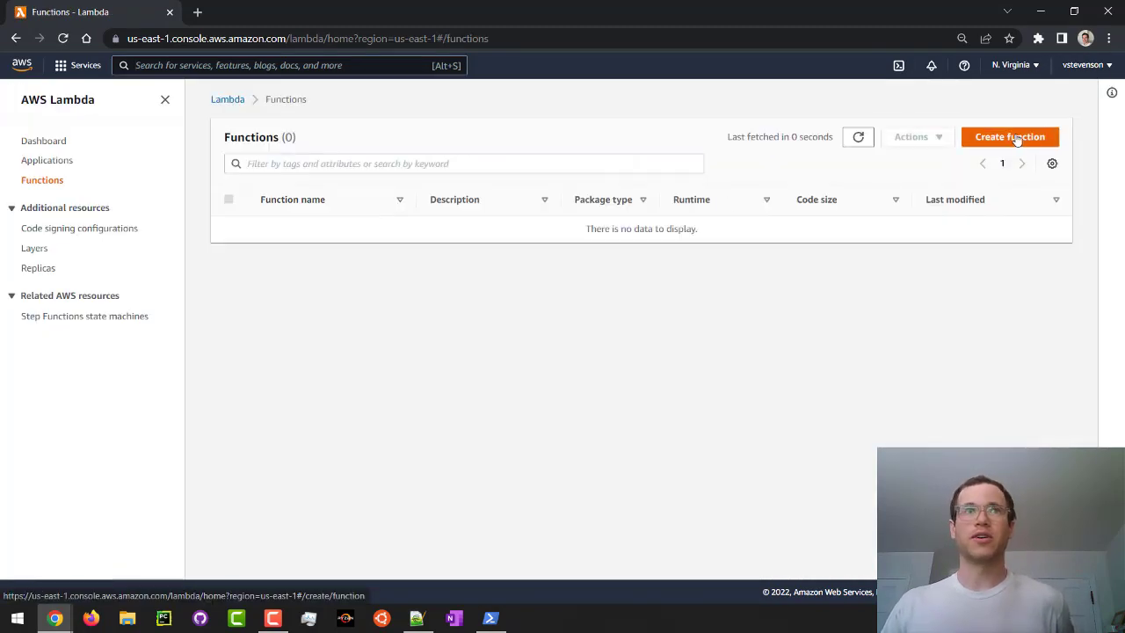
left_click(1009, 136)
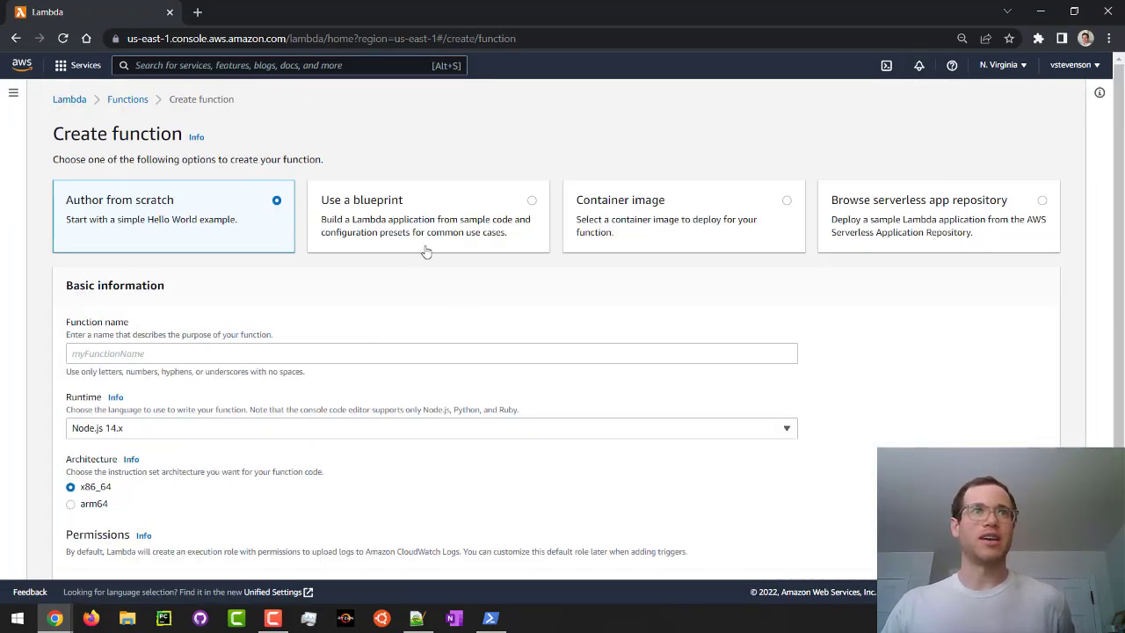
left_click(428, 215)
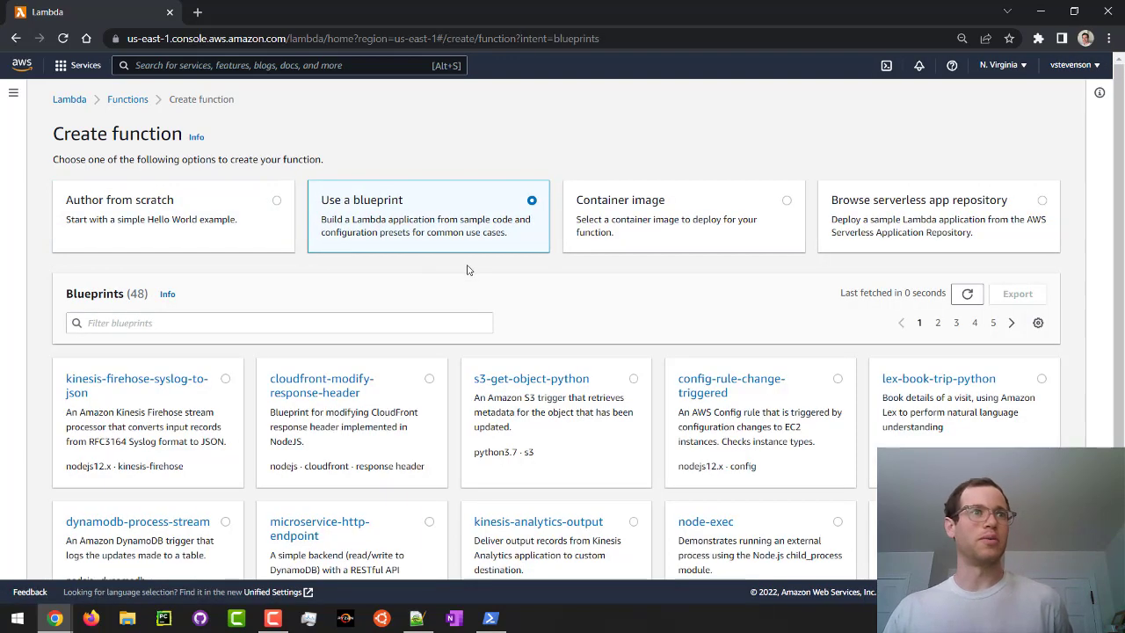
type("hello")
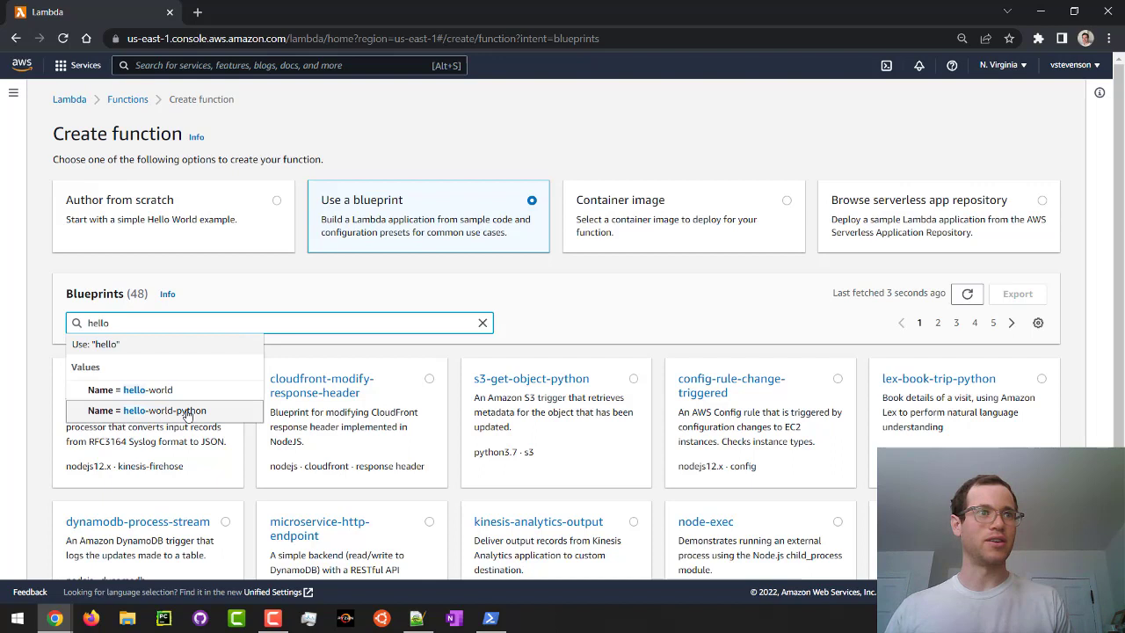
left_click(165, 411)
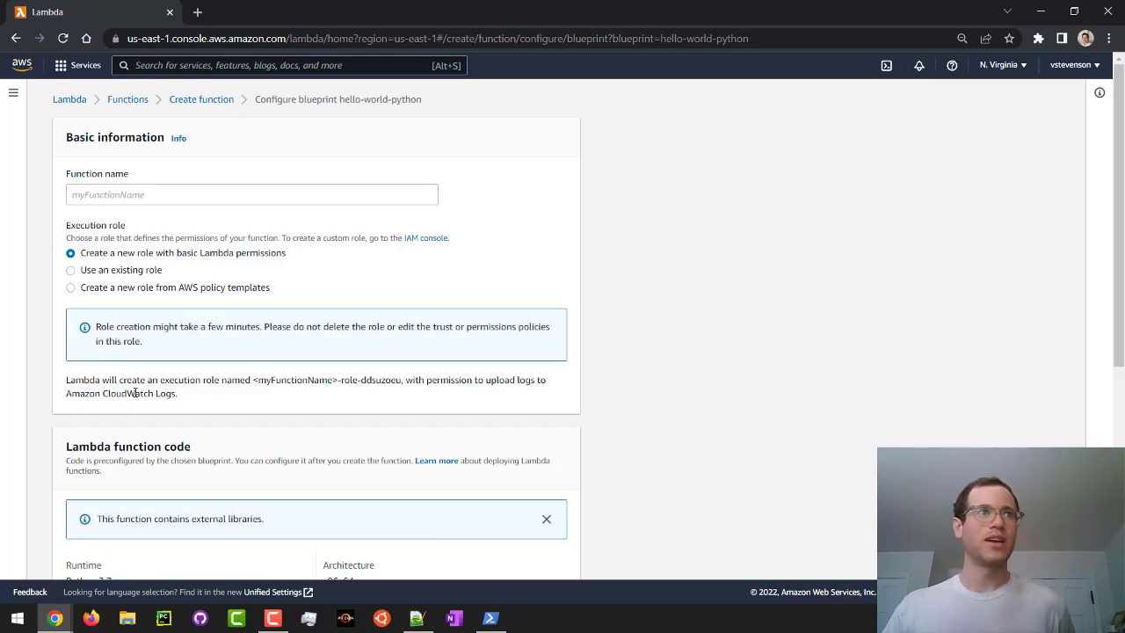
Name the function vs-calc, keep the basic execution role, and create it.
left_click(251, 194)
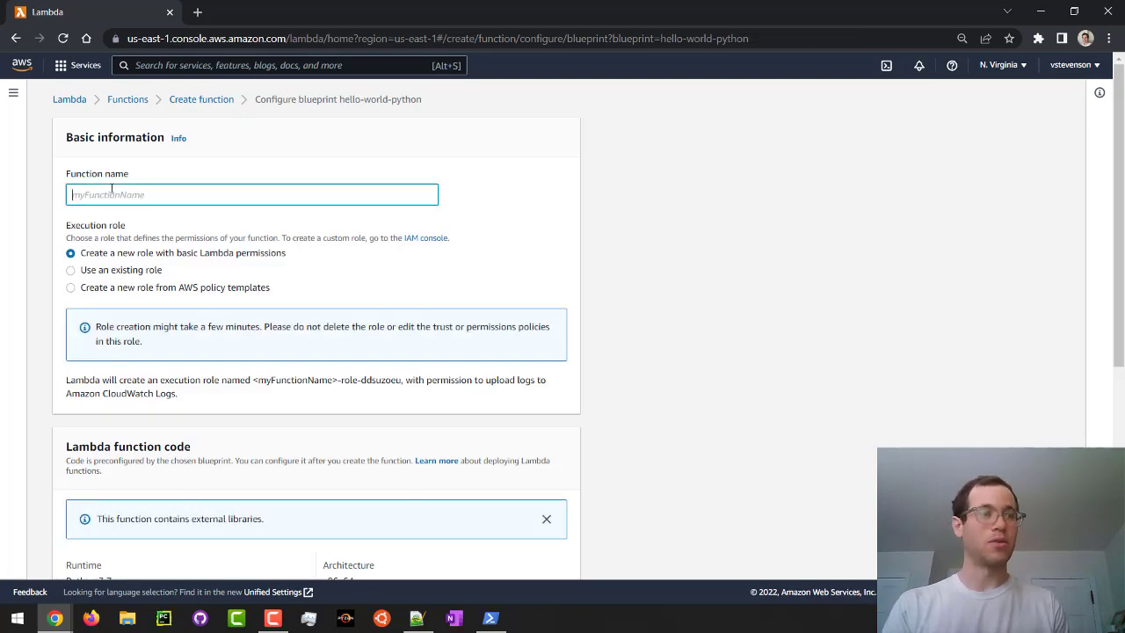
type("vs-cal")
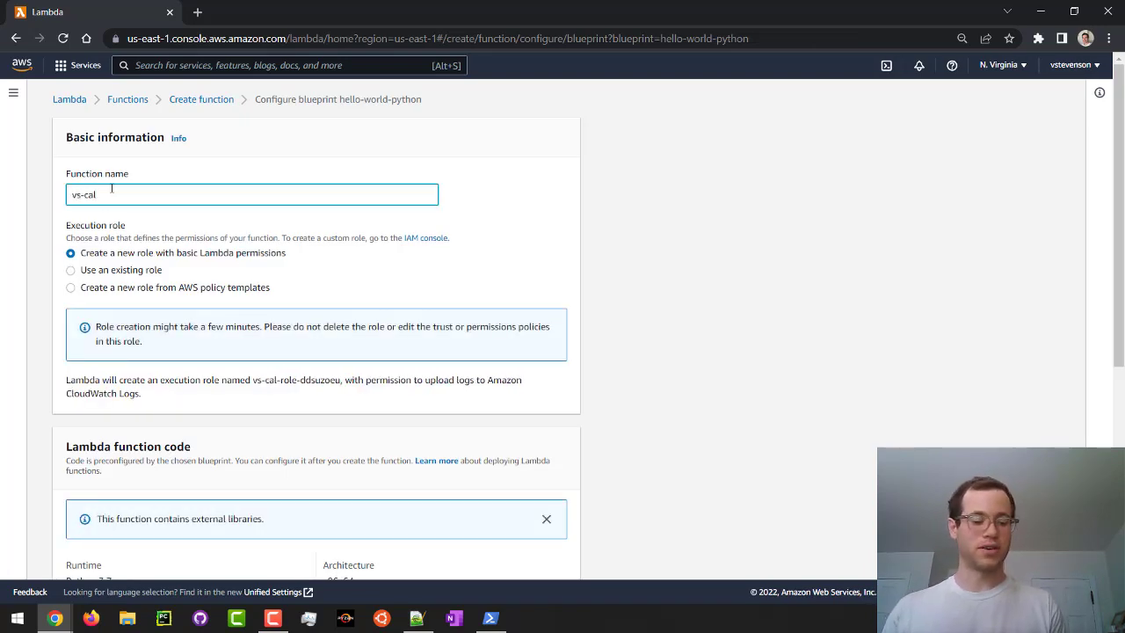
type("c")
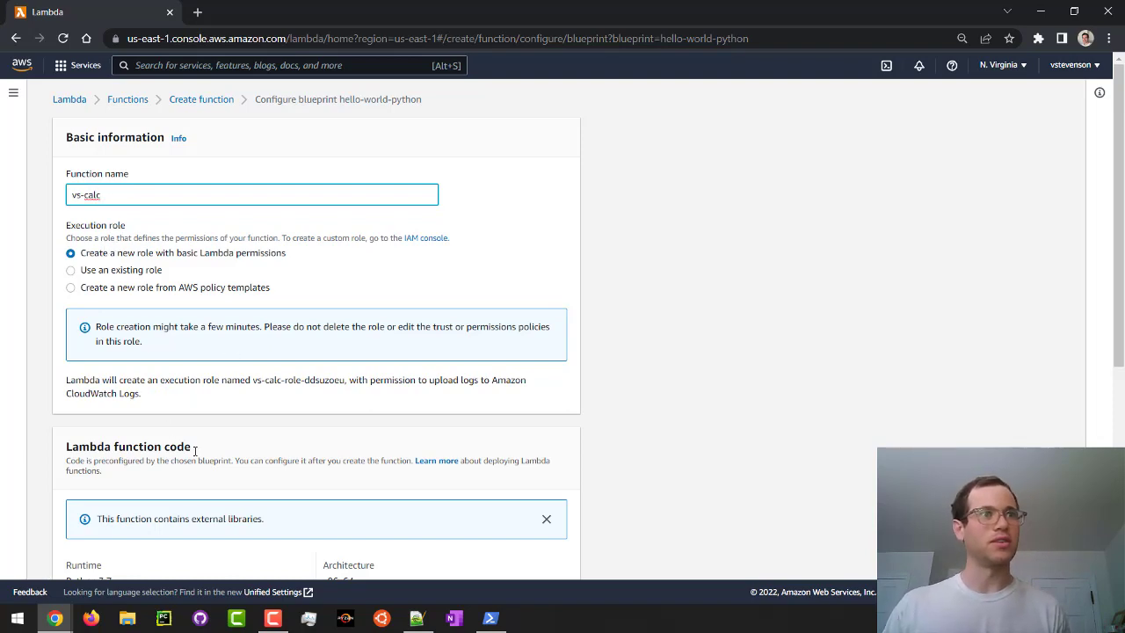
scroll("down", 3)
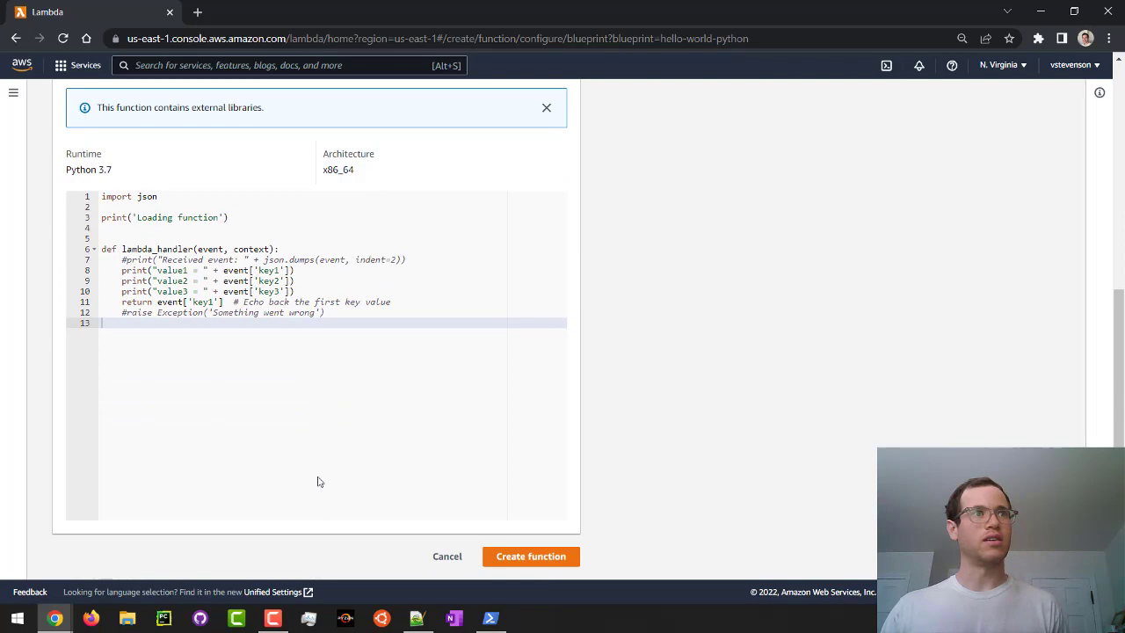
scroll("up", 3)
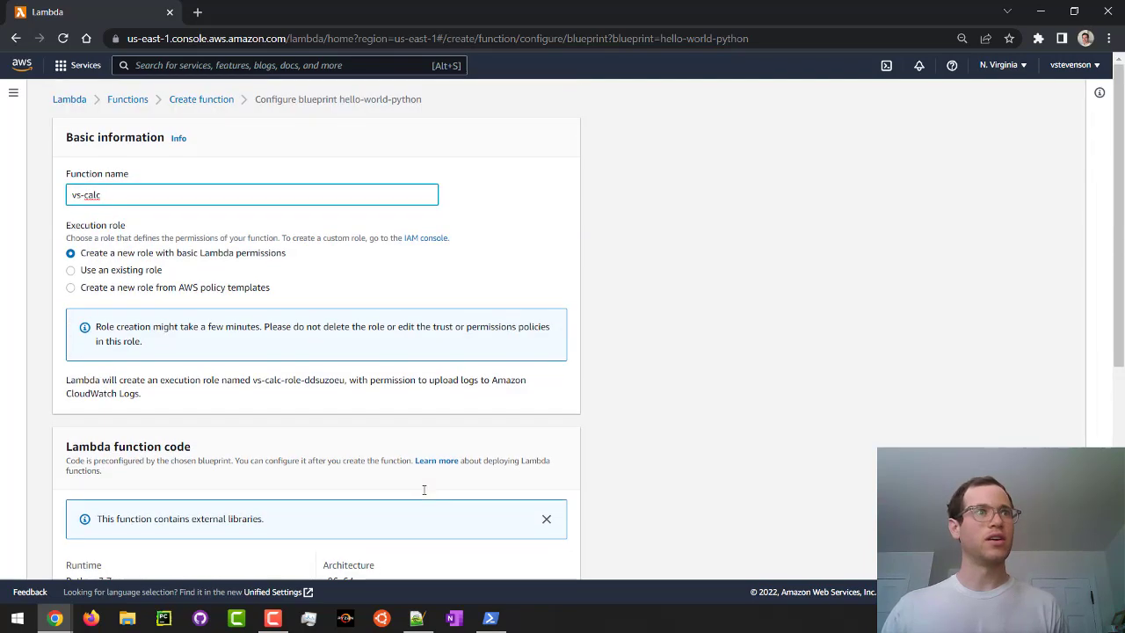
scroll("down", 3)
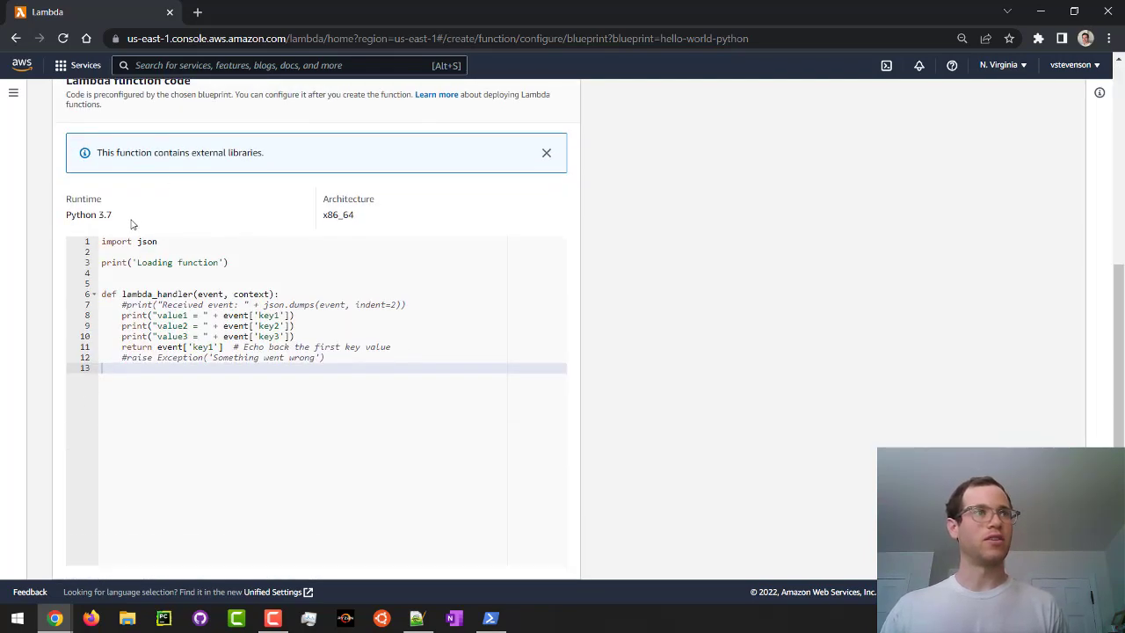
scroll("down", 3)
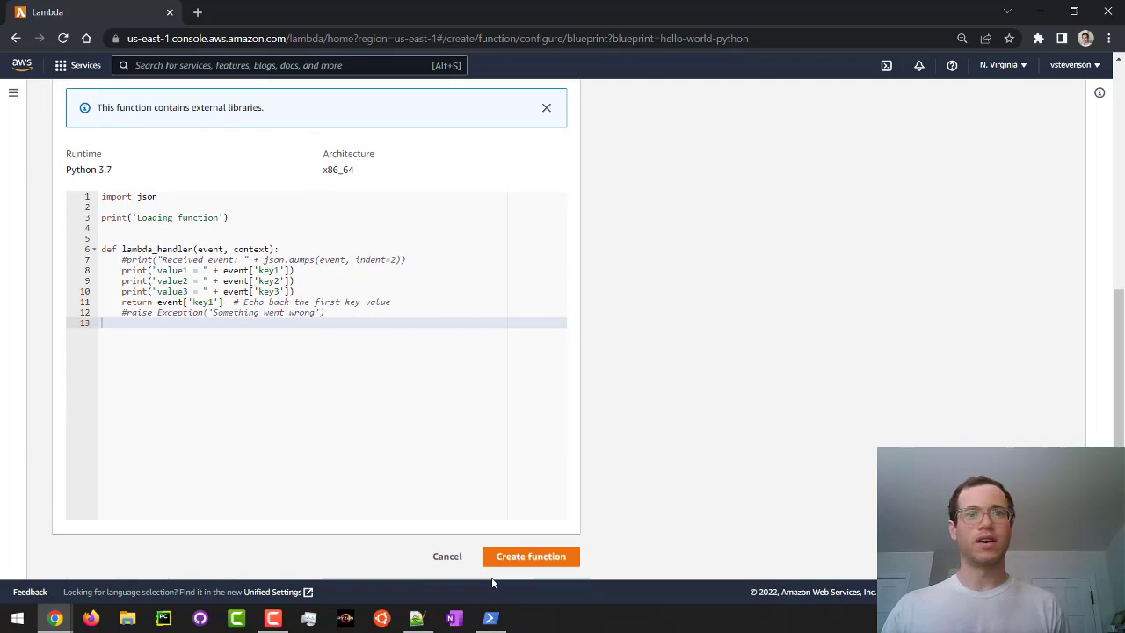
scroll("up", 3)
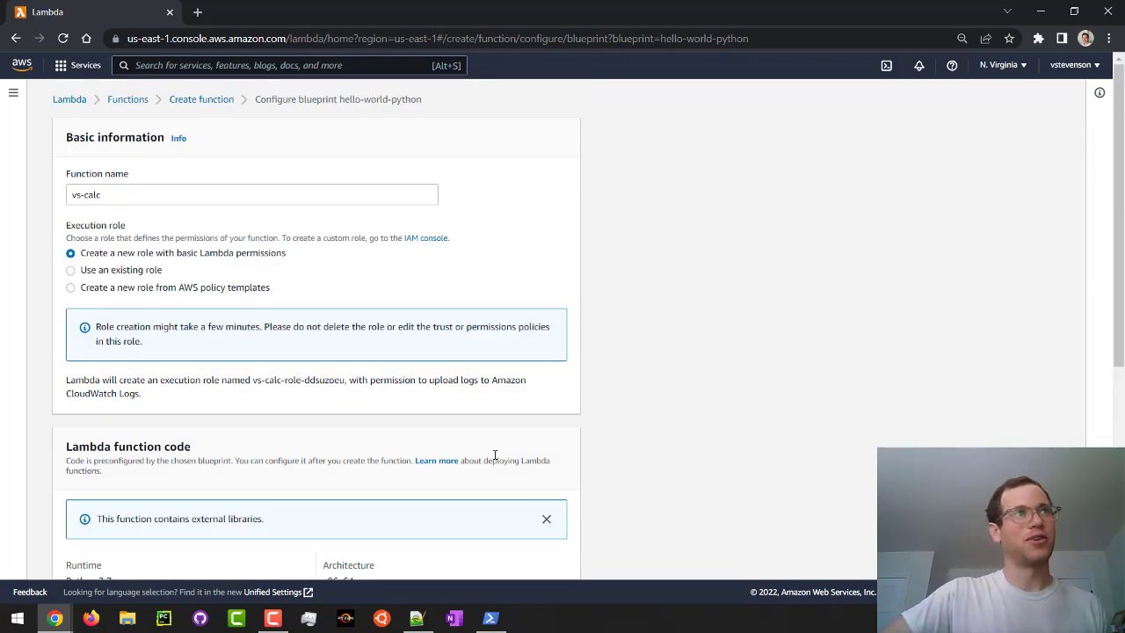
scroll("down", 3)
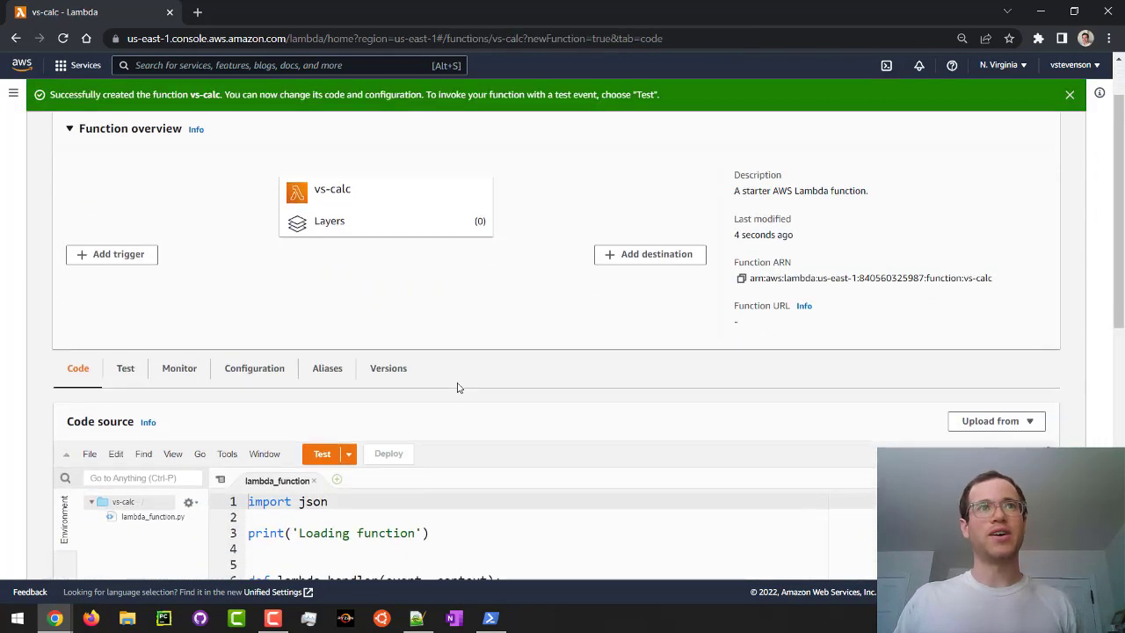
Uncomment the print('Received event…') line in the handler and deploy the code.
scroll("up", 3)
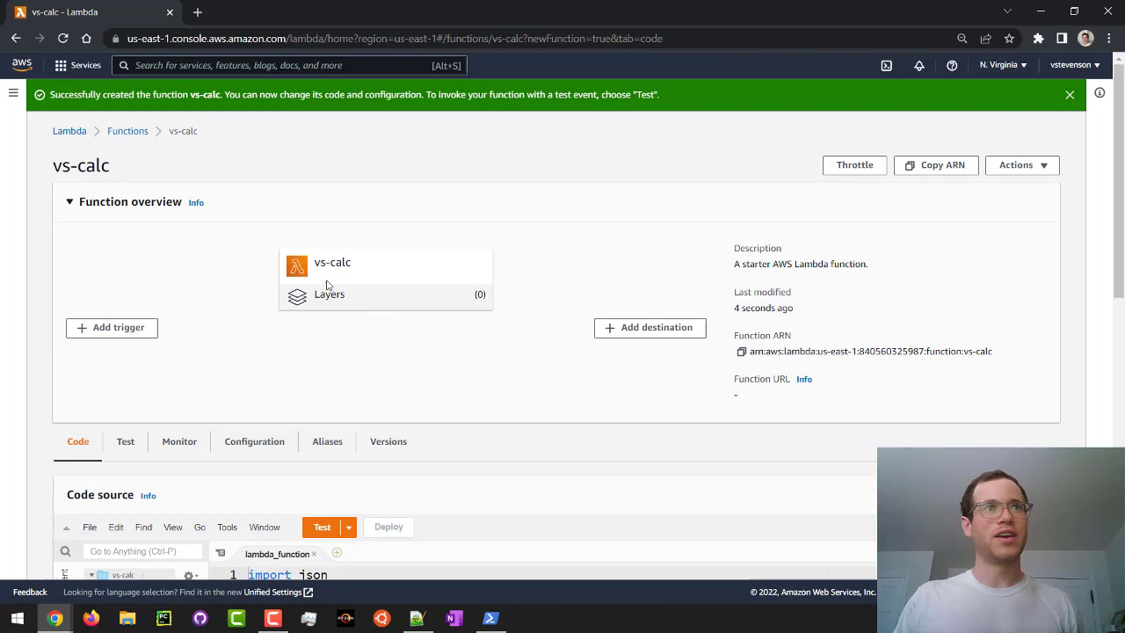
scroll("down", 3)
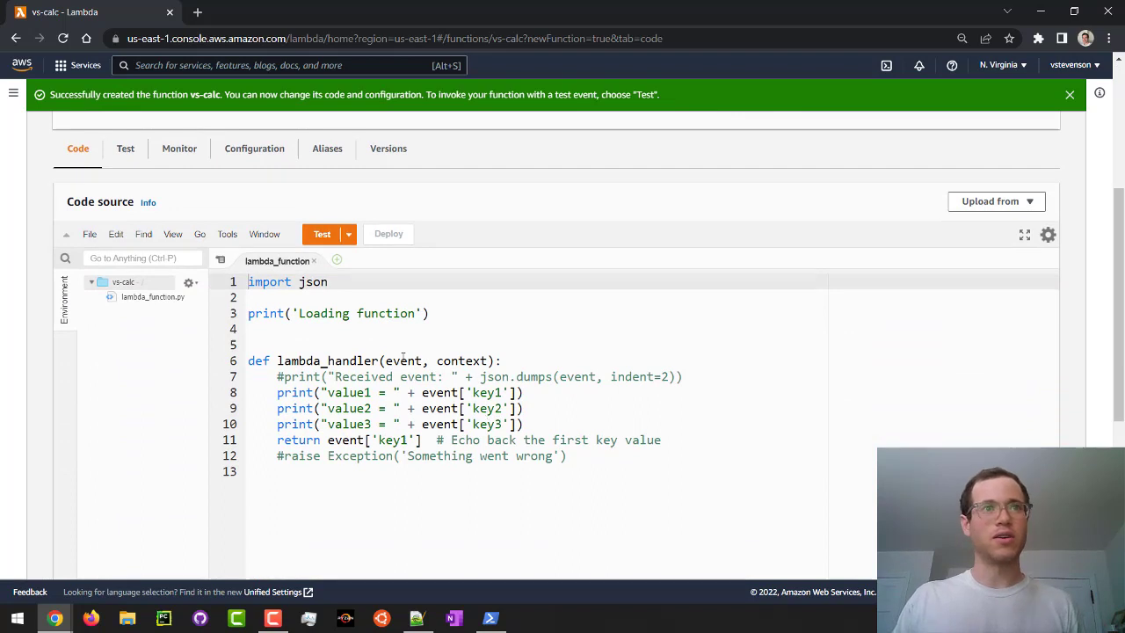
double_click(288, 281)
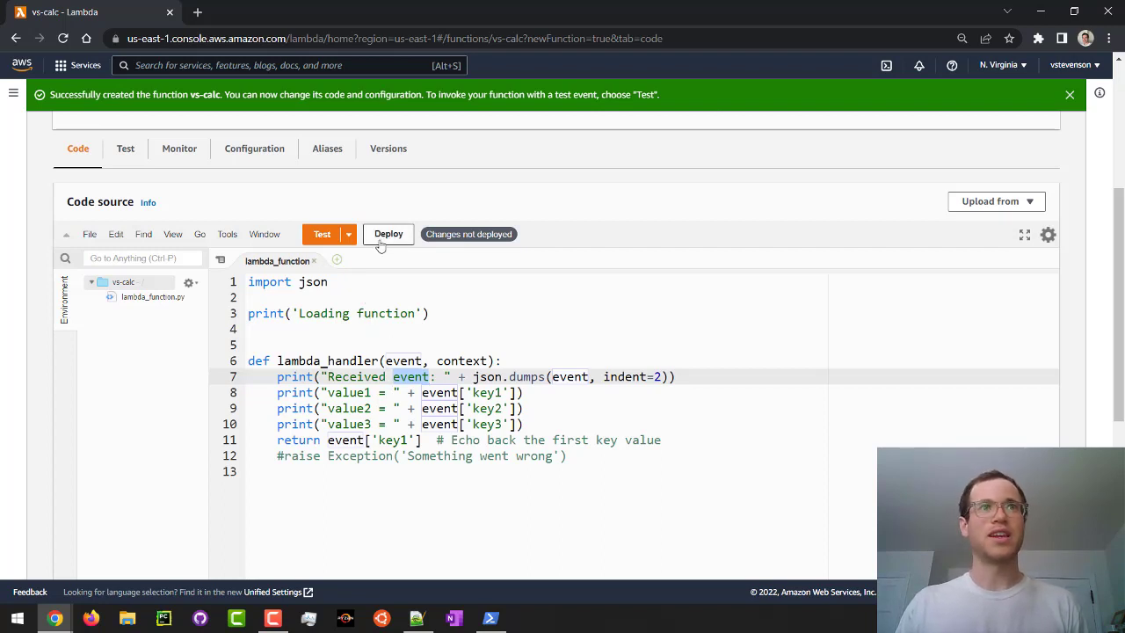
left_click(389, 234)
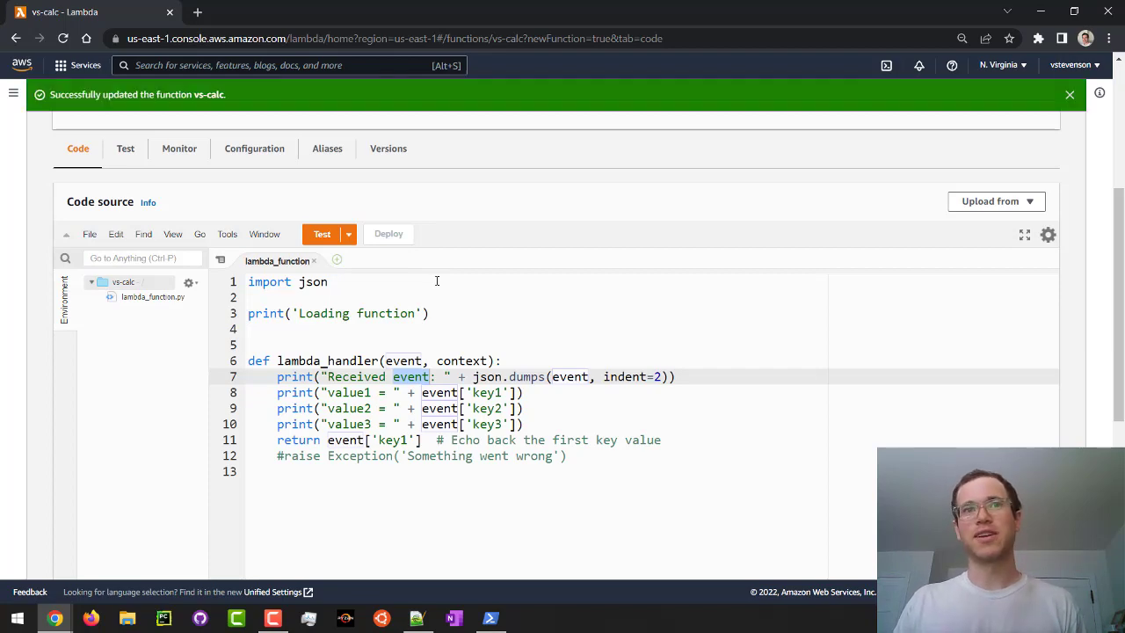
mouse_move(322, 233)
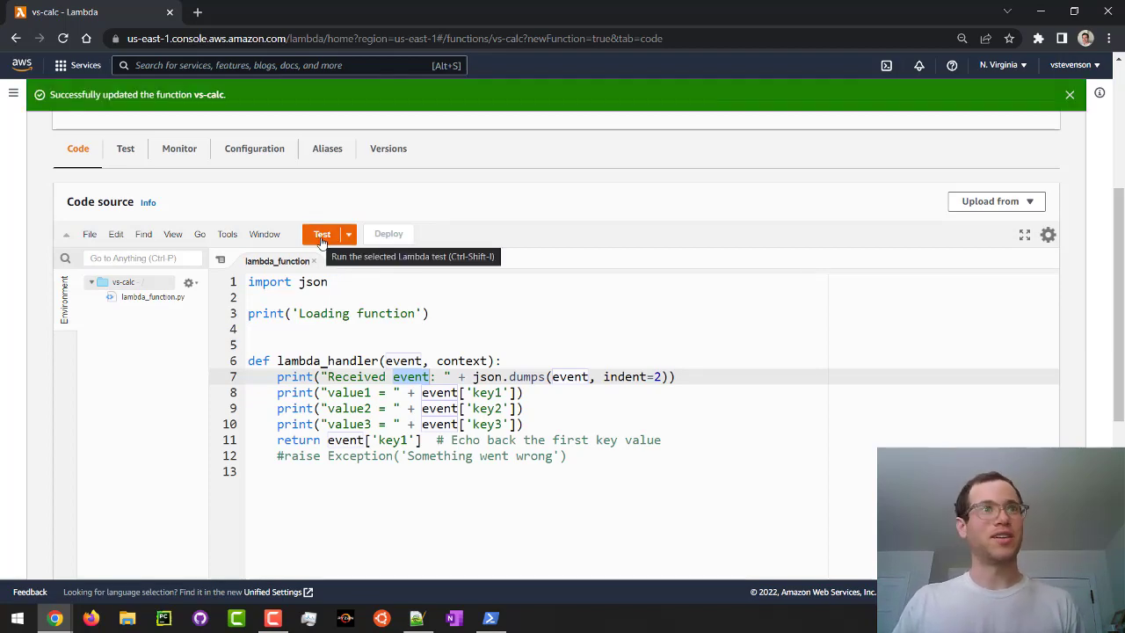
Save a new test event named test-event-1 using the hello-world template.
left_click(347, 234)
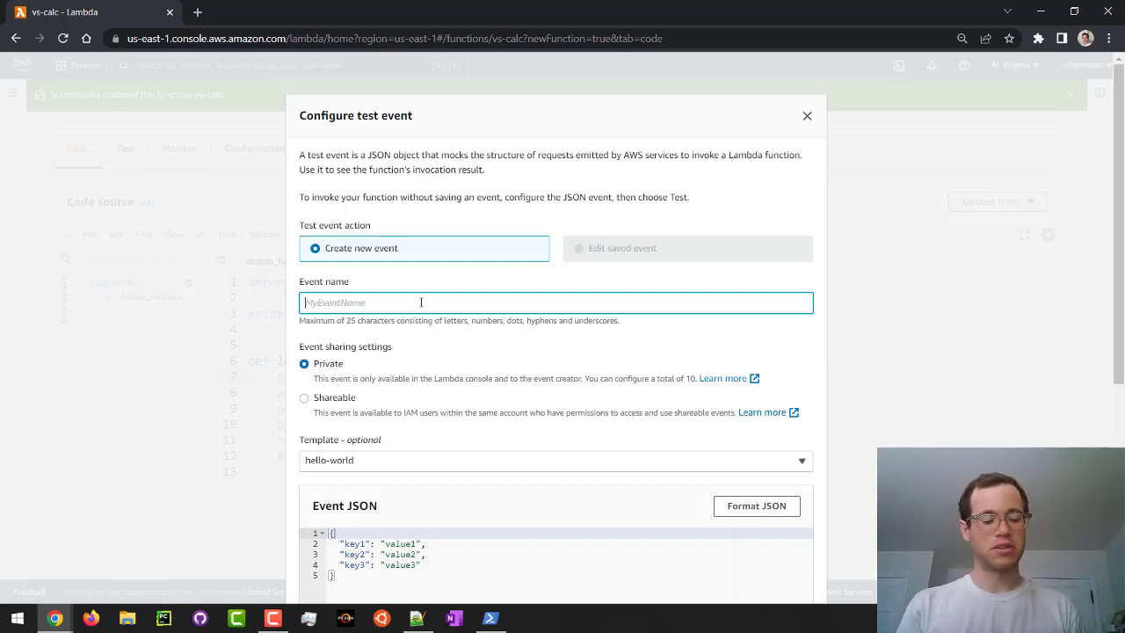
type("test-event-1")
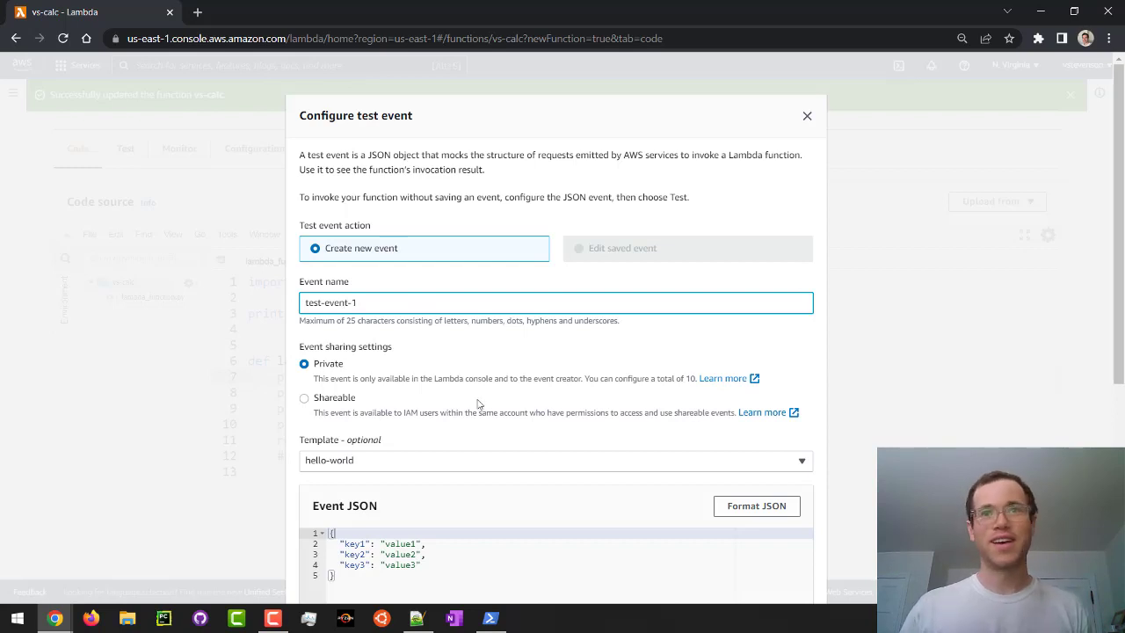
scroll("down", 3)
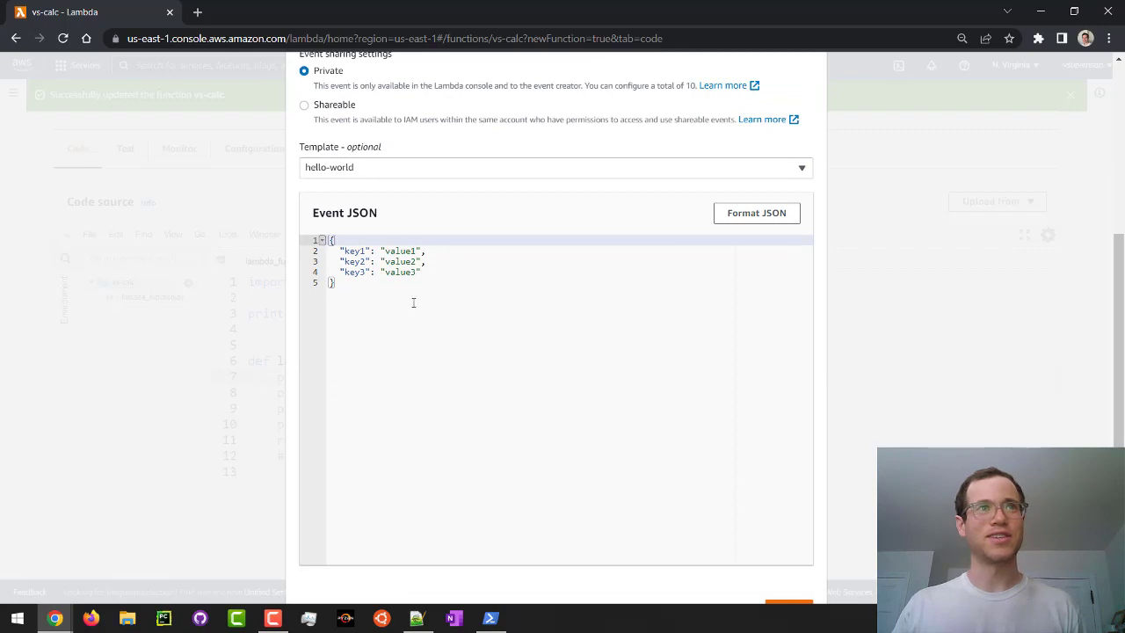
scroll("down", 3)
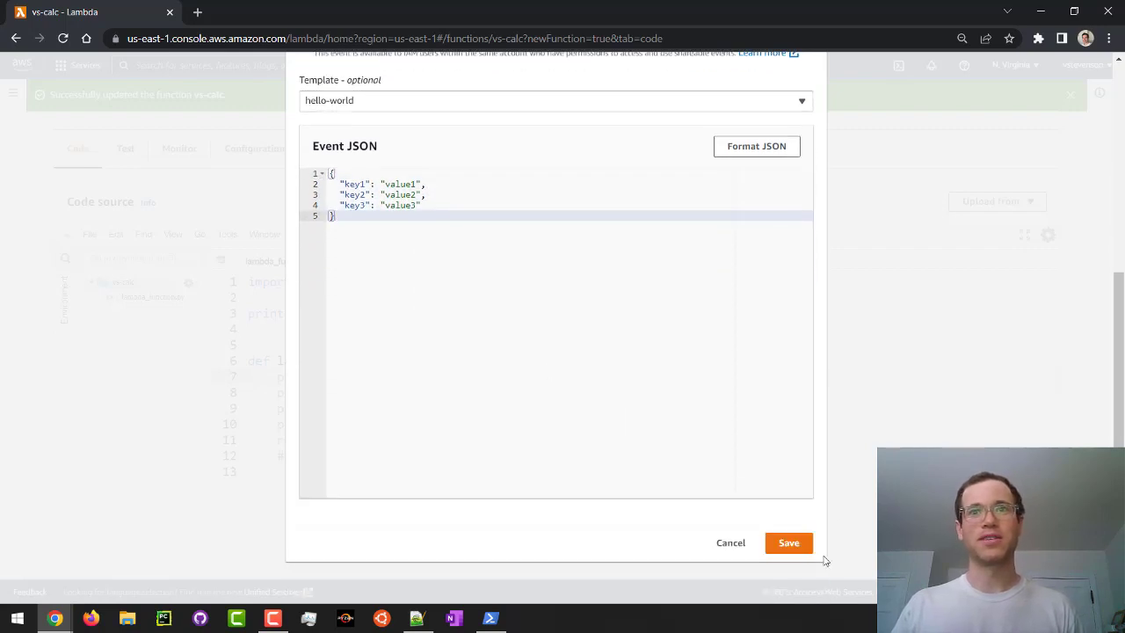
left_click(788, 542)
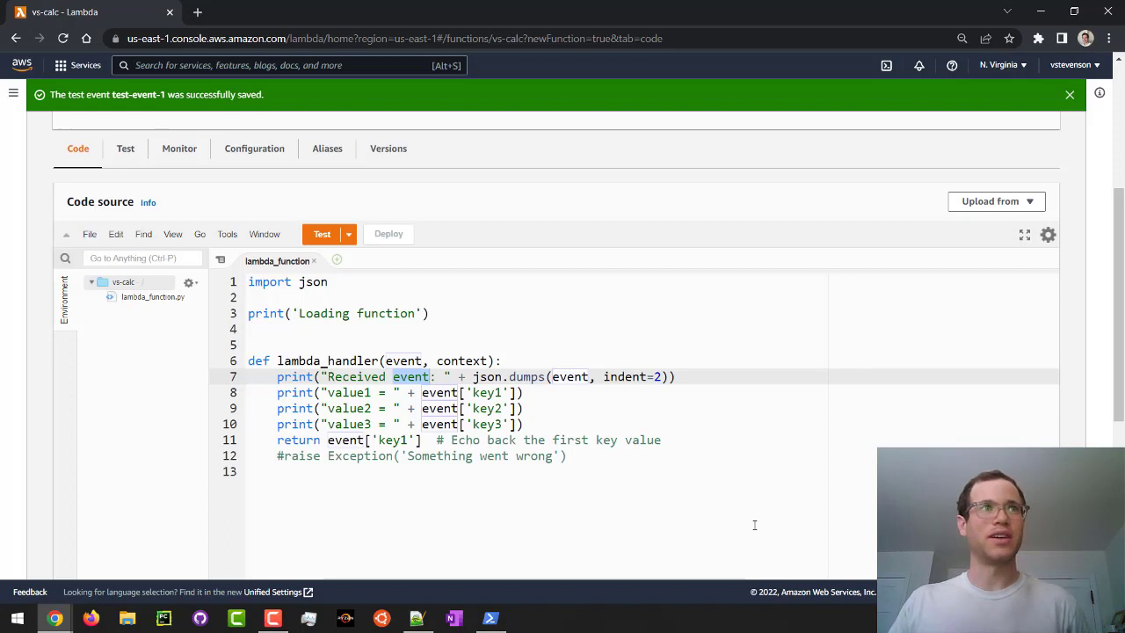
Run test-event-1, confirming success with 'value1' returned and three key values logged.
left_click(321, 233)
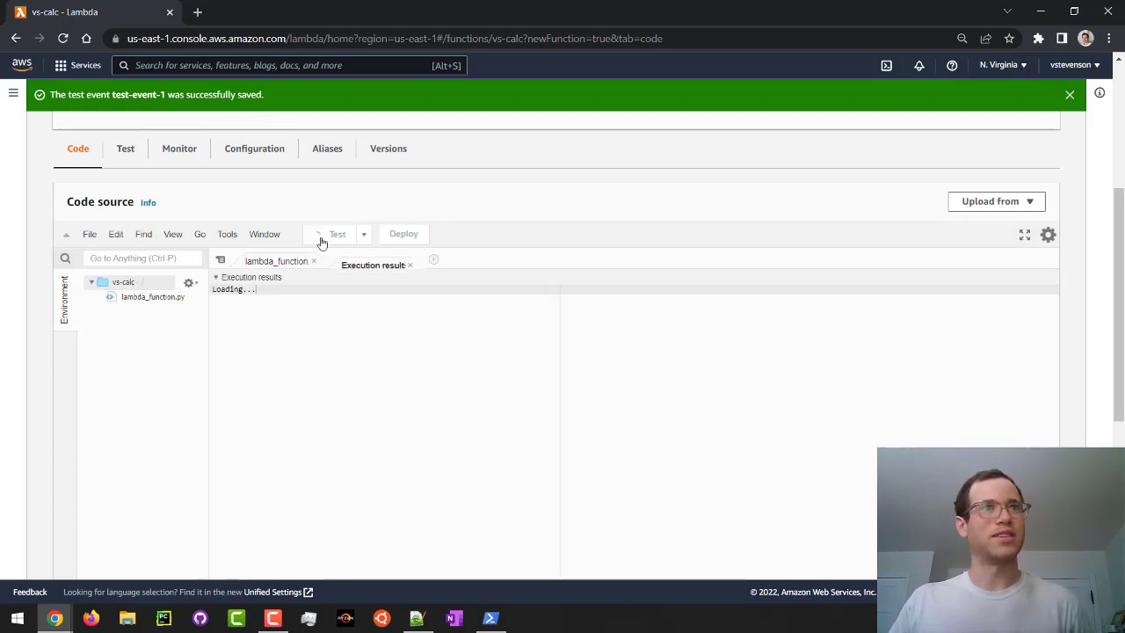
left_click(321, 234)
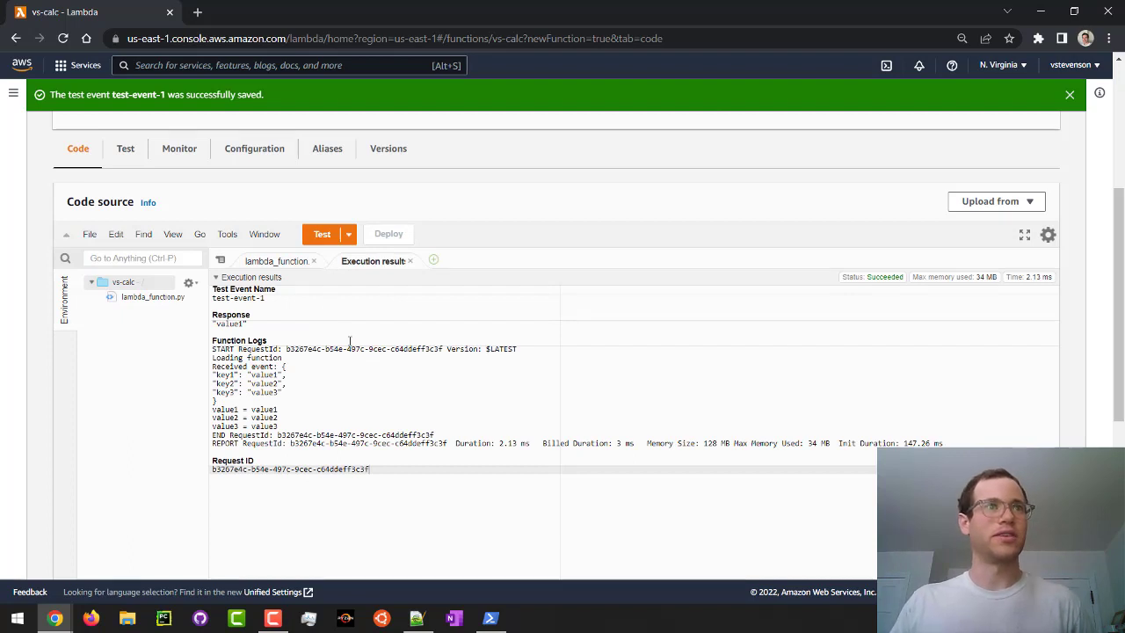
mouse_move(279, 277)
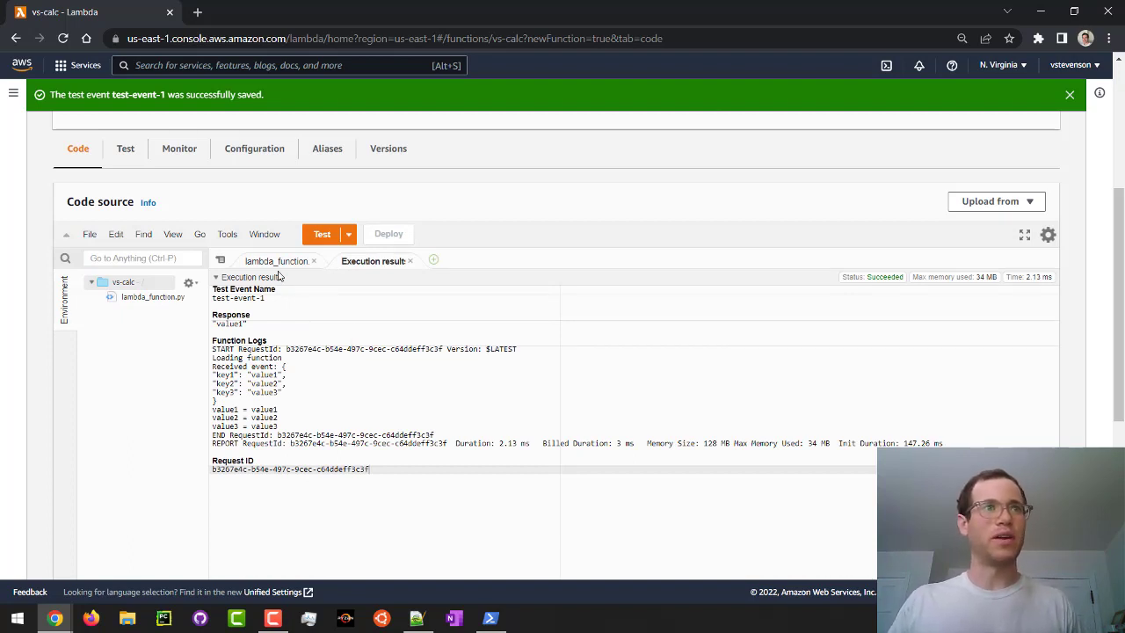
left_click(276, 261)
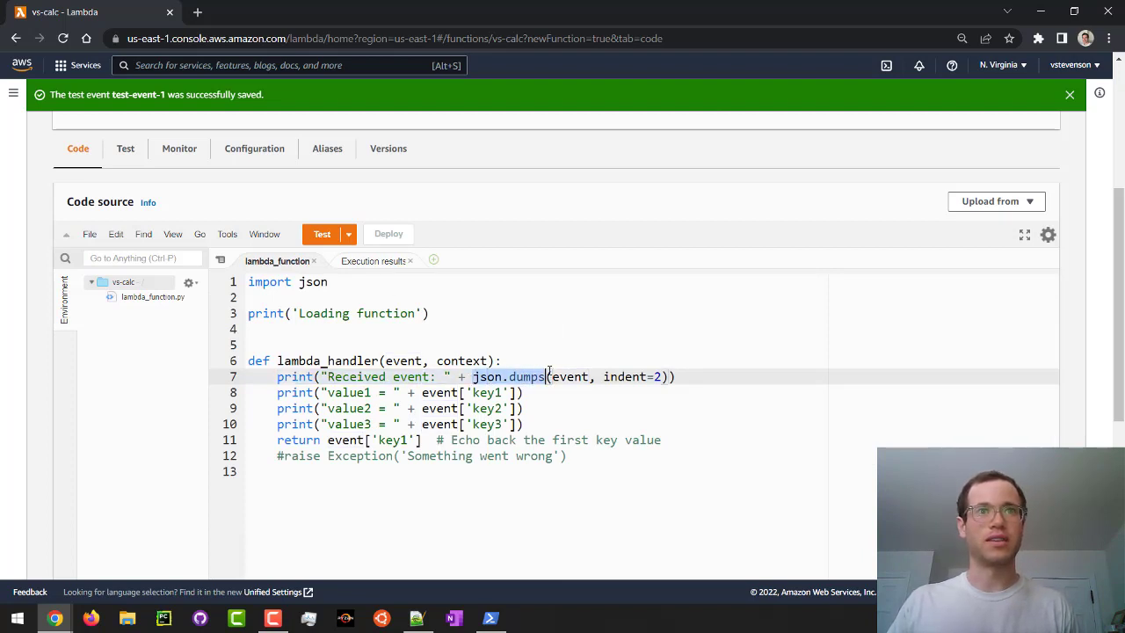
left_click(321, 234)
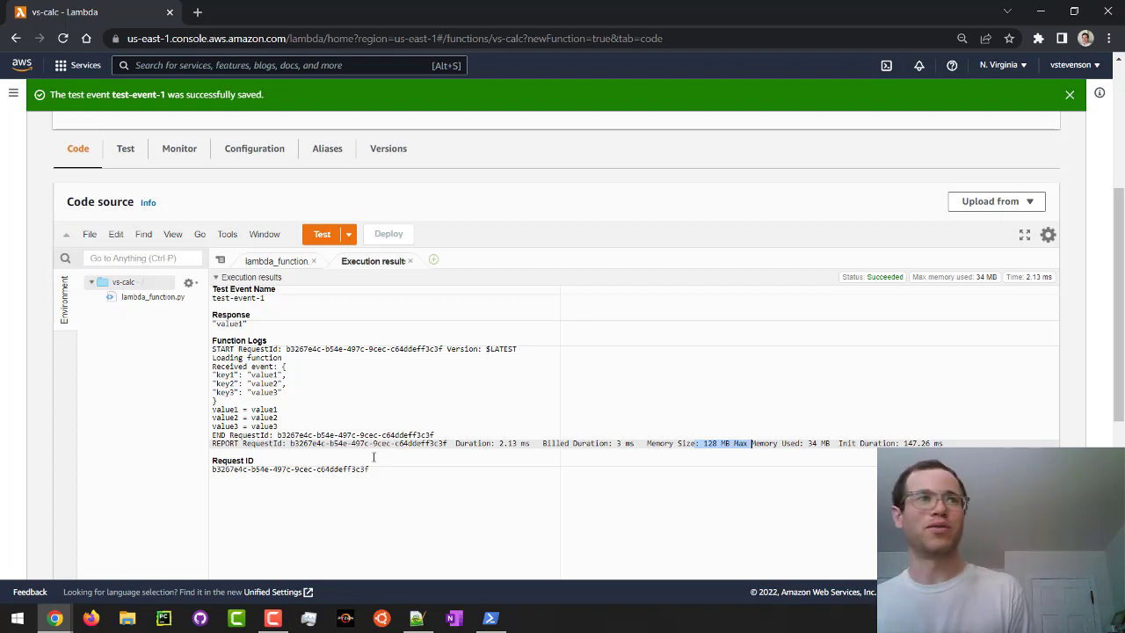
mouse_move(277, 261)
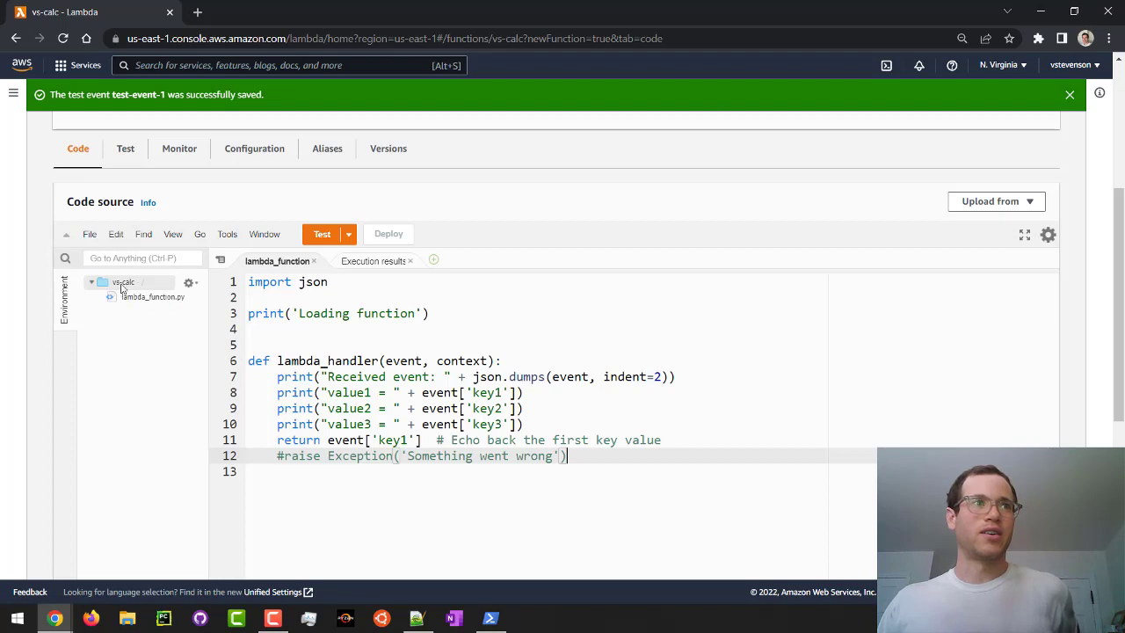
Create adder.py in the vs-calc folder defining def add(x, y): return x + y.
right_click(123, 282)
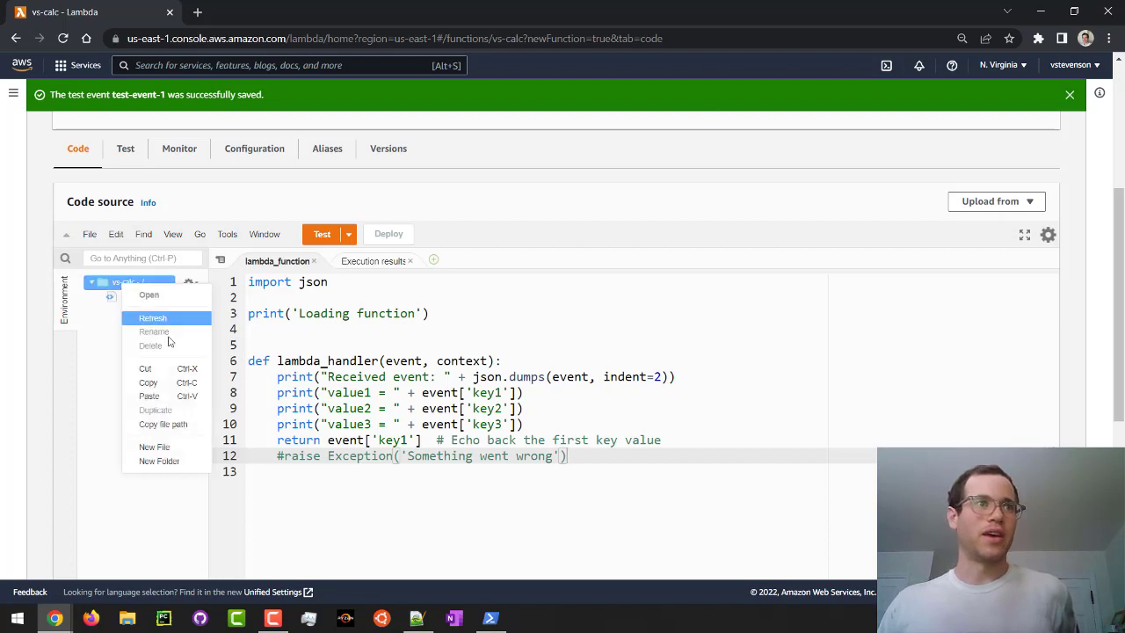
left_click(154, 446)
type("adder.py")
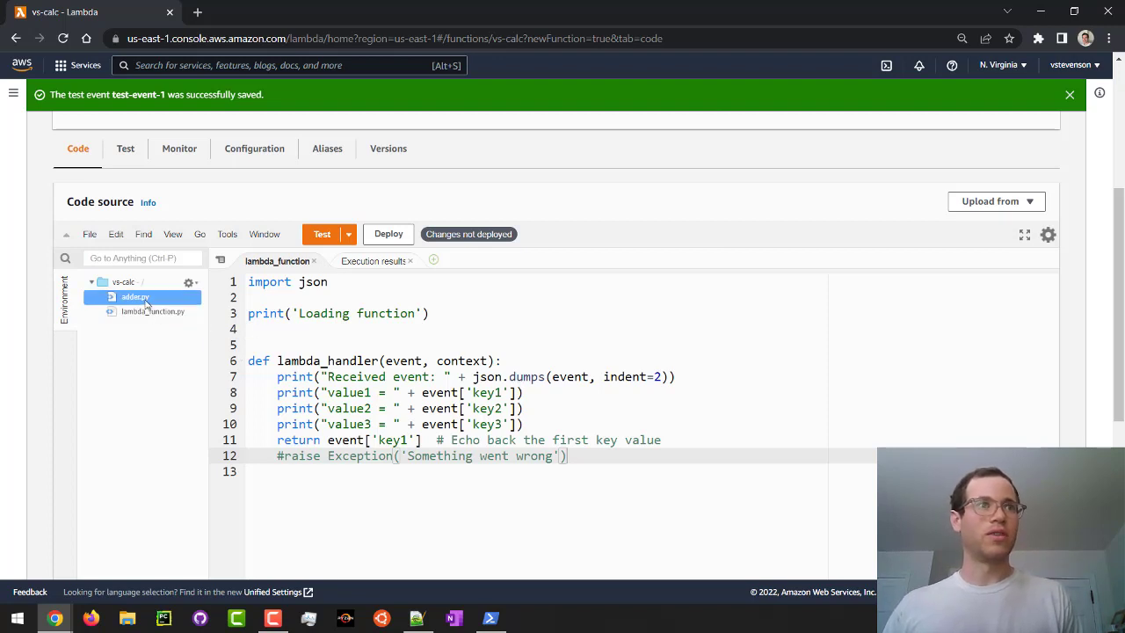
double_click(134, 296)
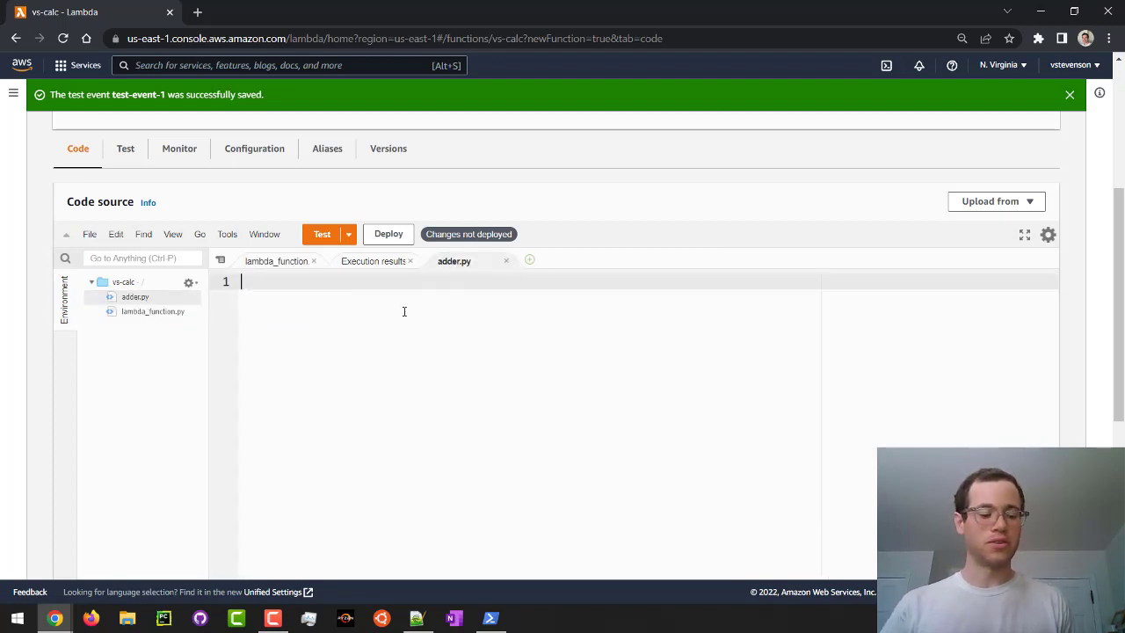
type("def add()")
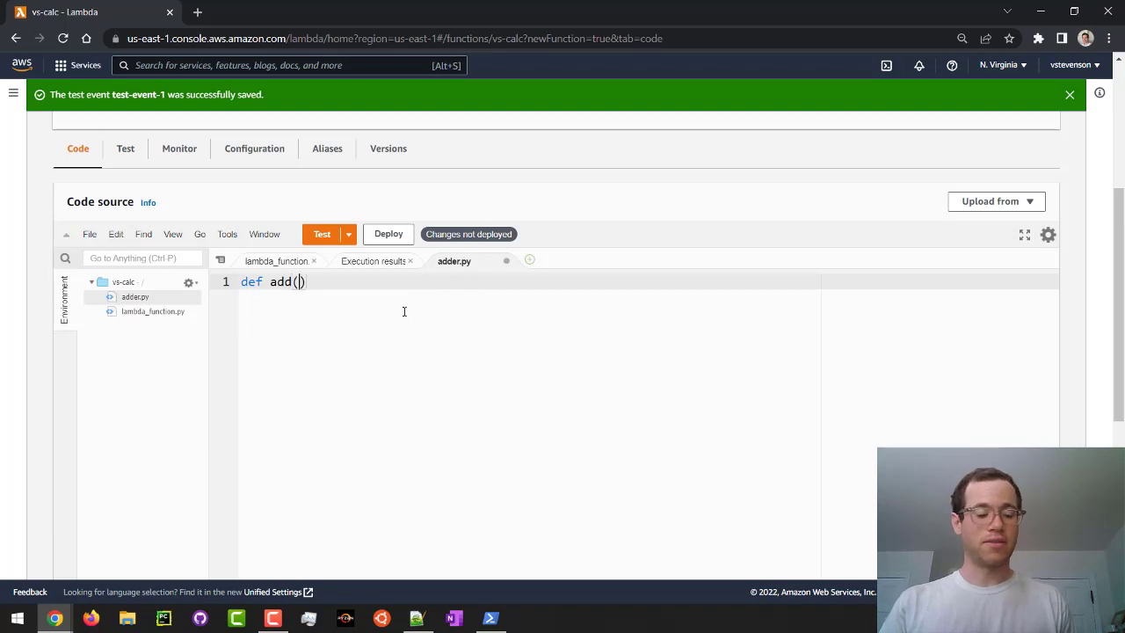
type("x")
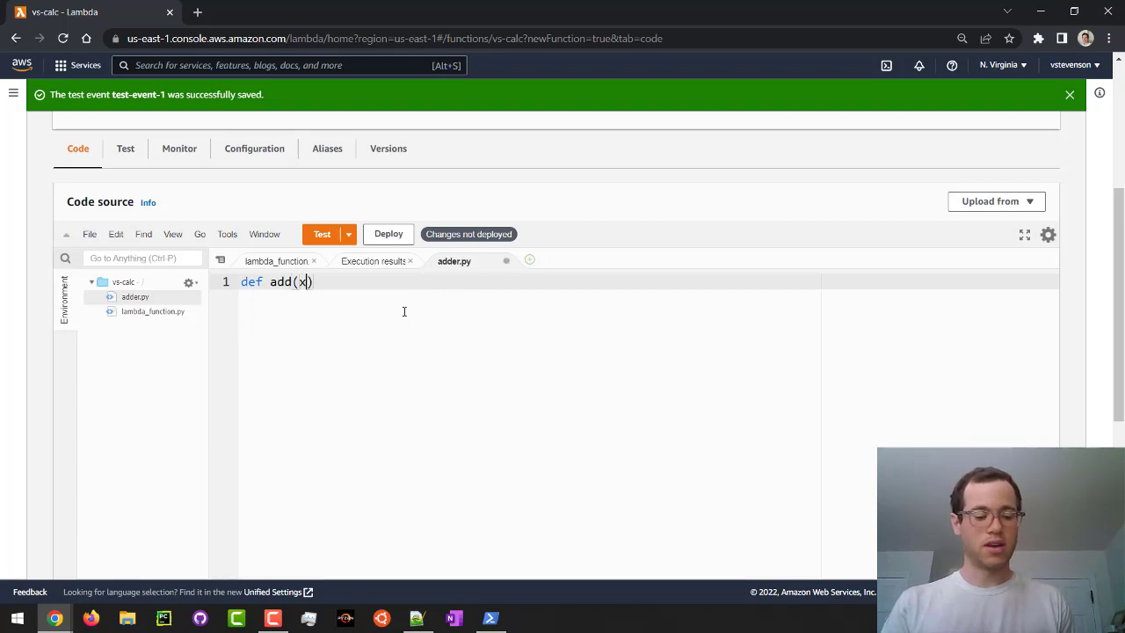
type(",y):")
type("return")
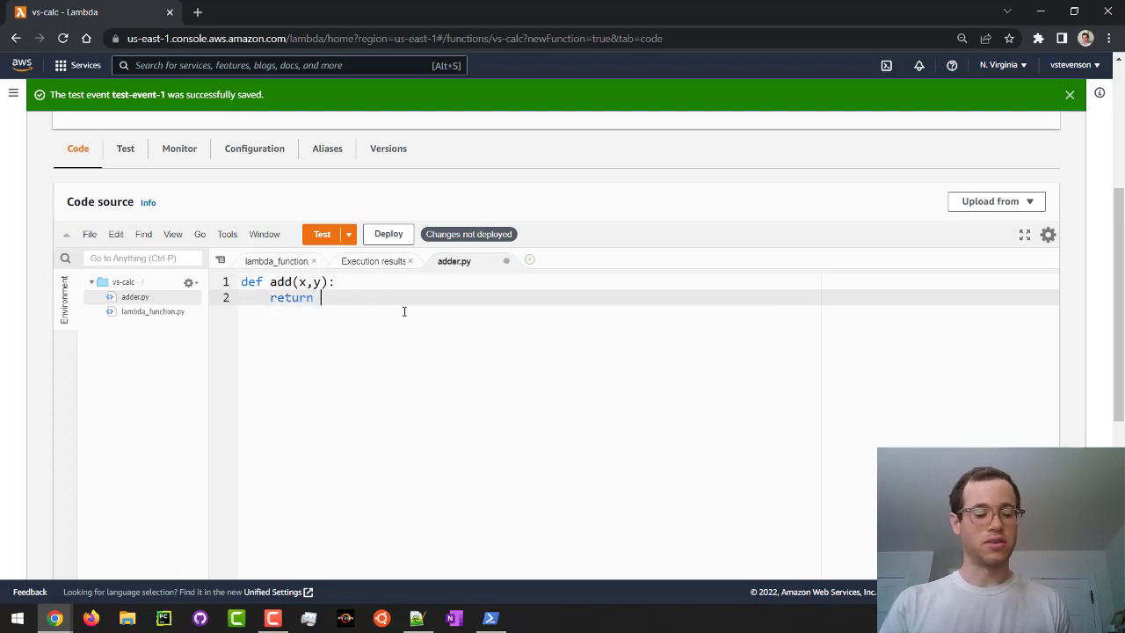
type("x+")
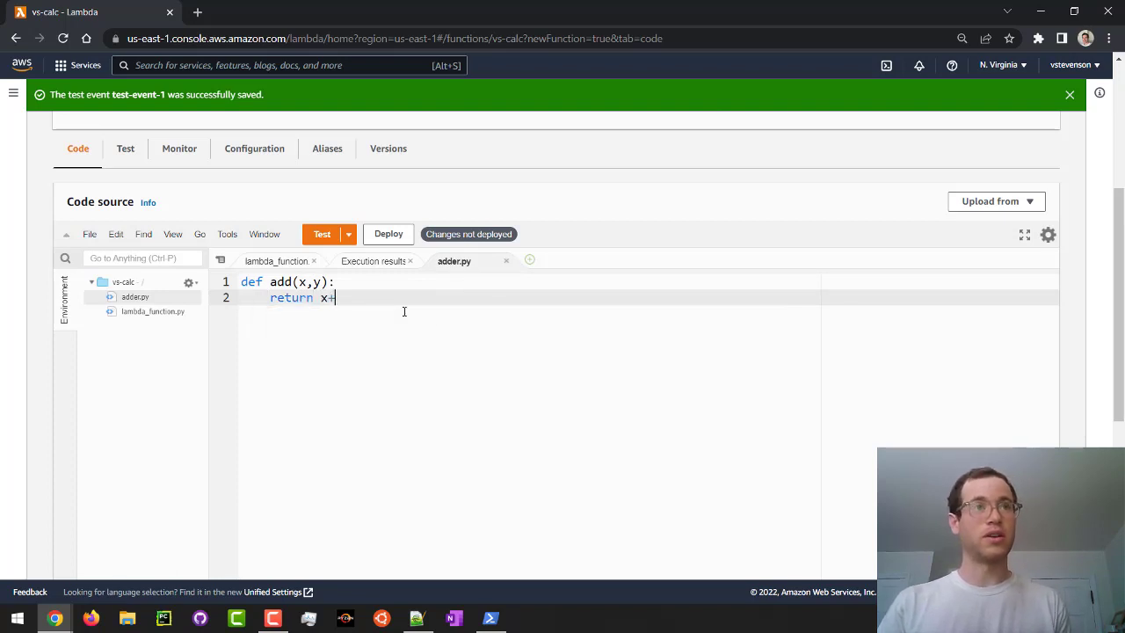
type("y")
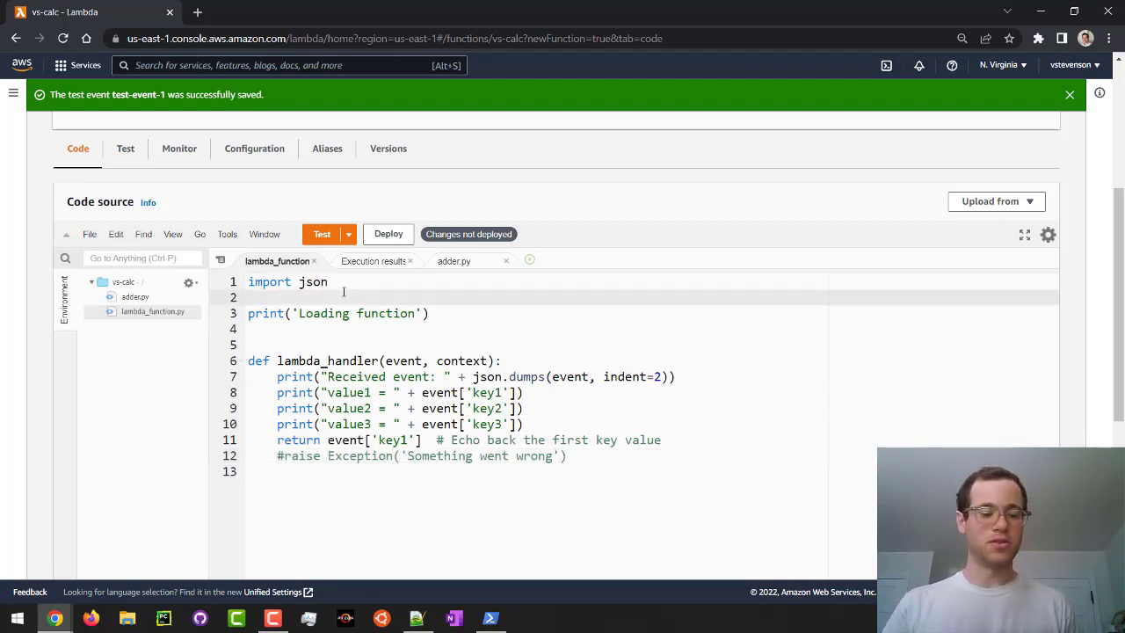
Add 'from adder import add' and delete the key-value prints and return line.
type("import add")
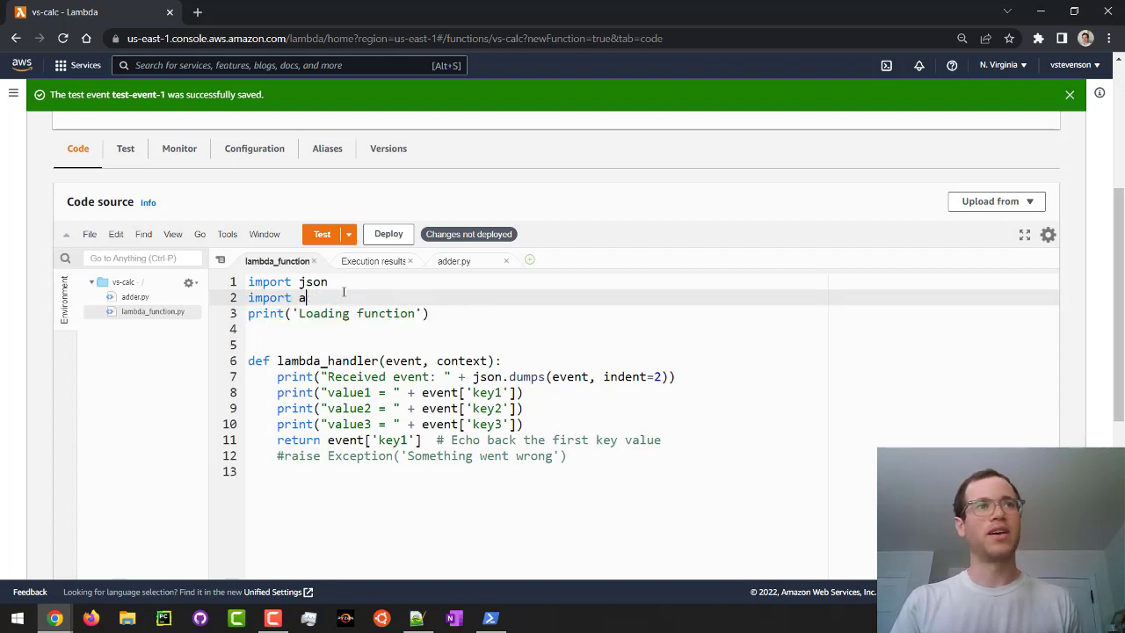
type("from ad")
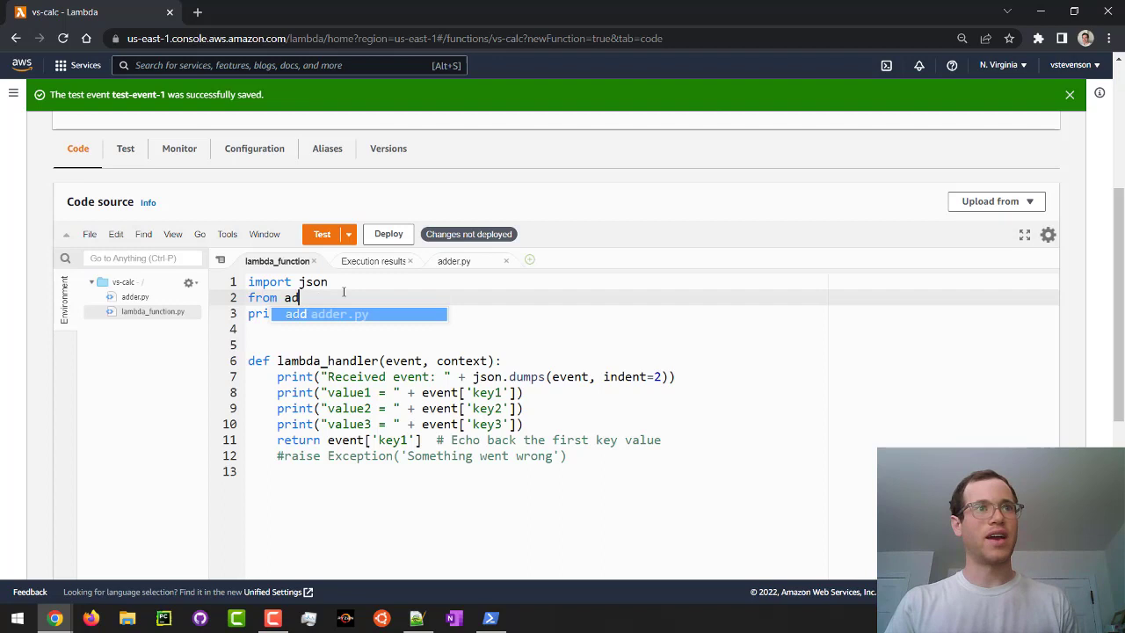
type("der import add")
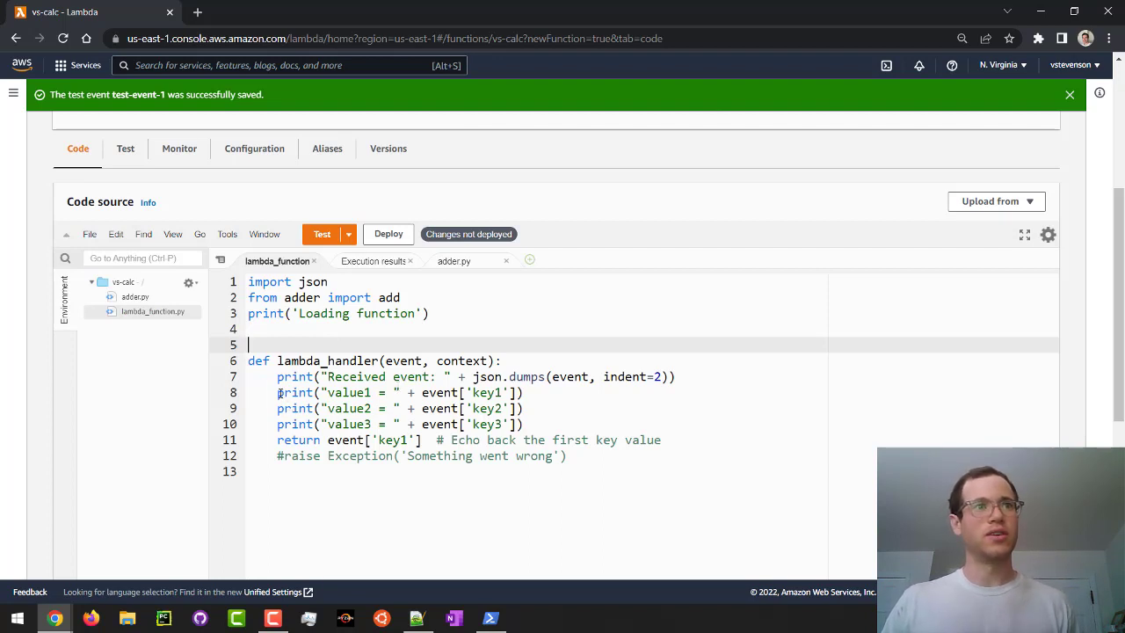
left_click_drag(277, 391, 660, 439)
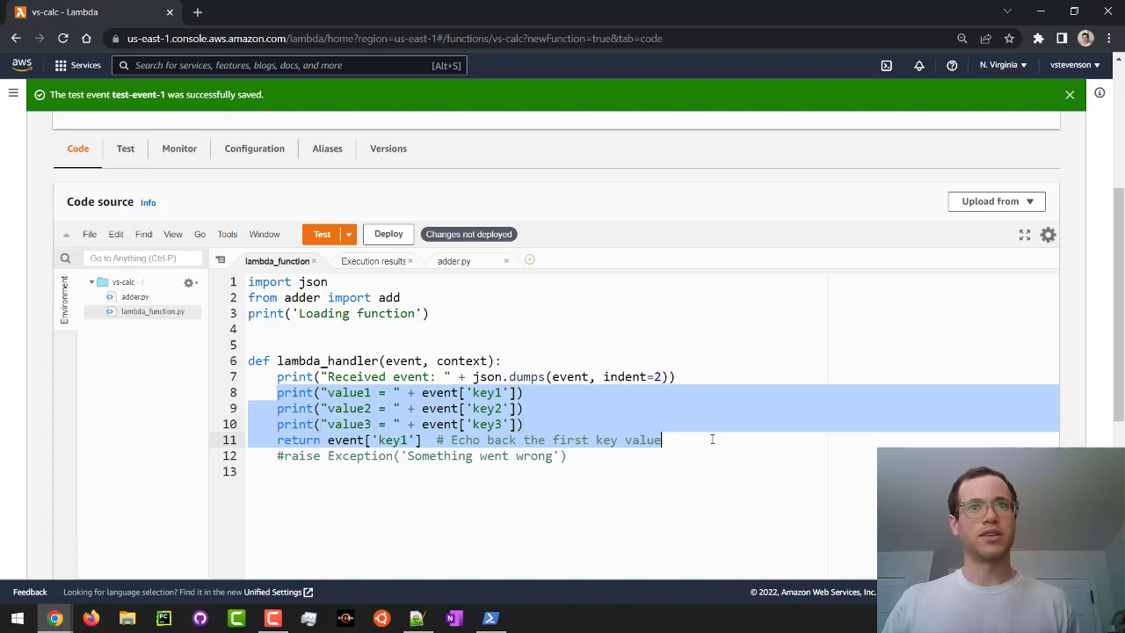
key("Delete")
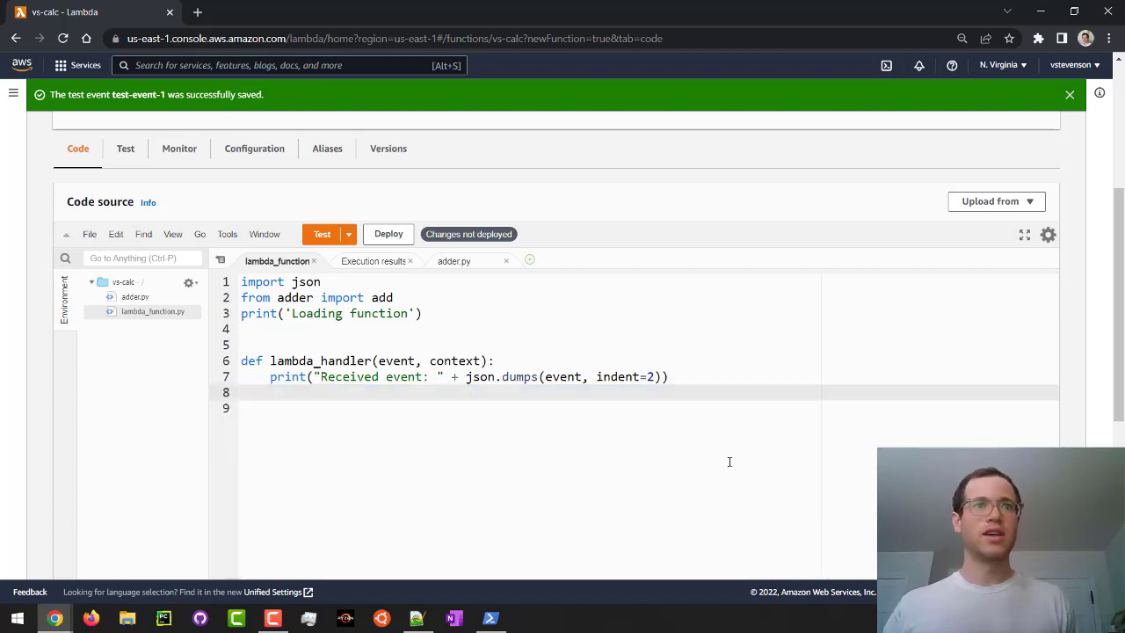
mouse_move(380, 444)
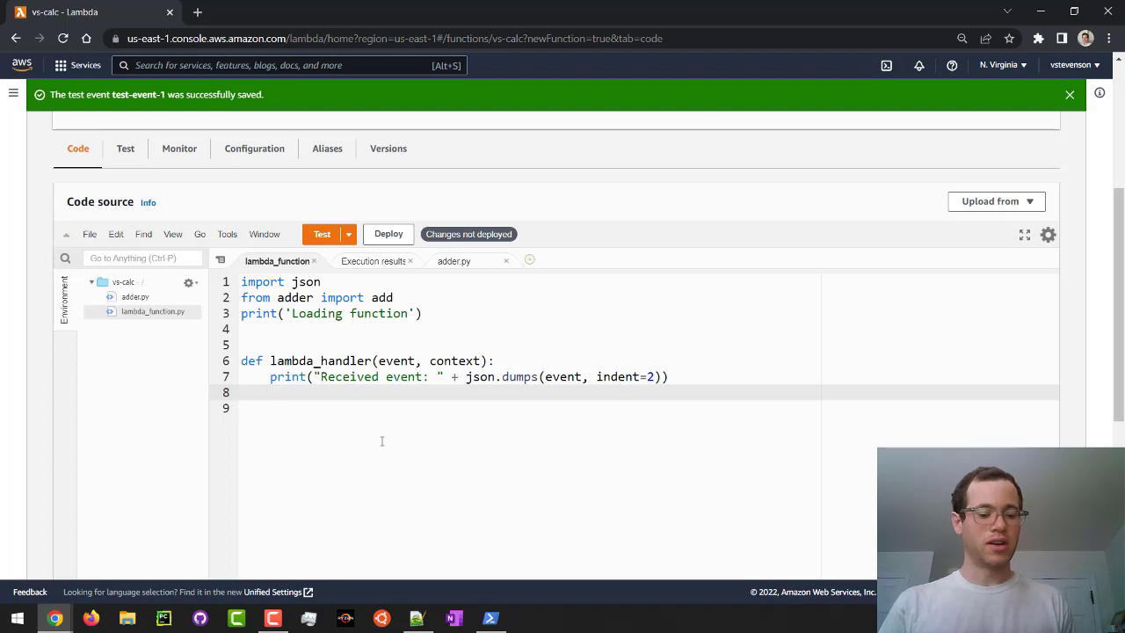
Add a print f-string reporting 'The sum of 2 and 3 is' add(2,3).
type("print()")
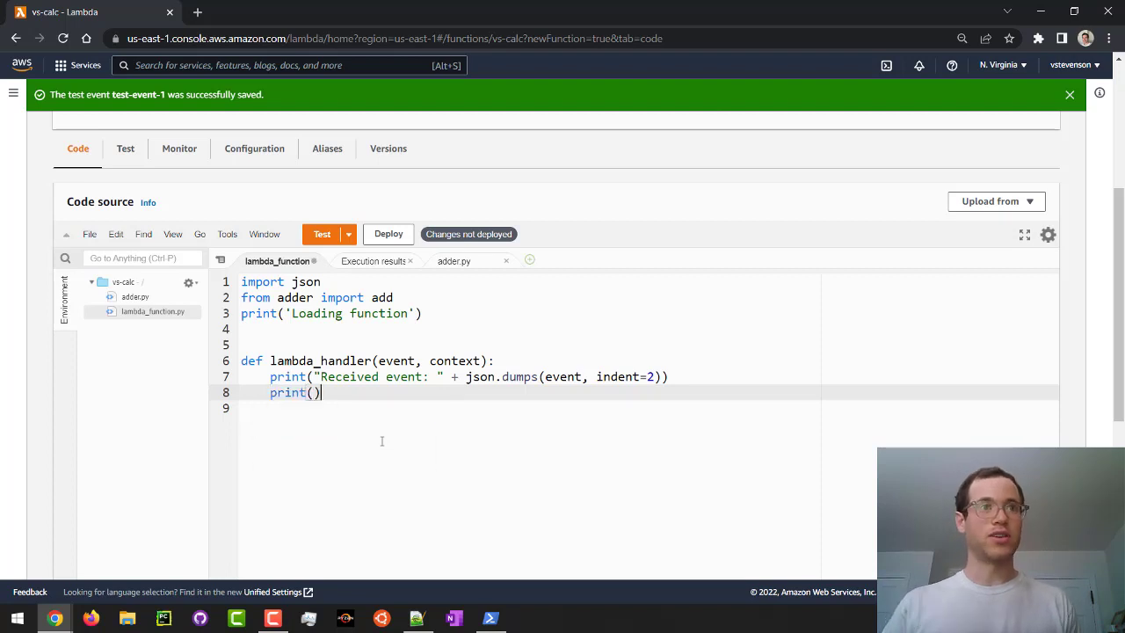
type("f\"\"")
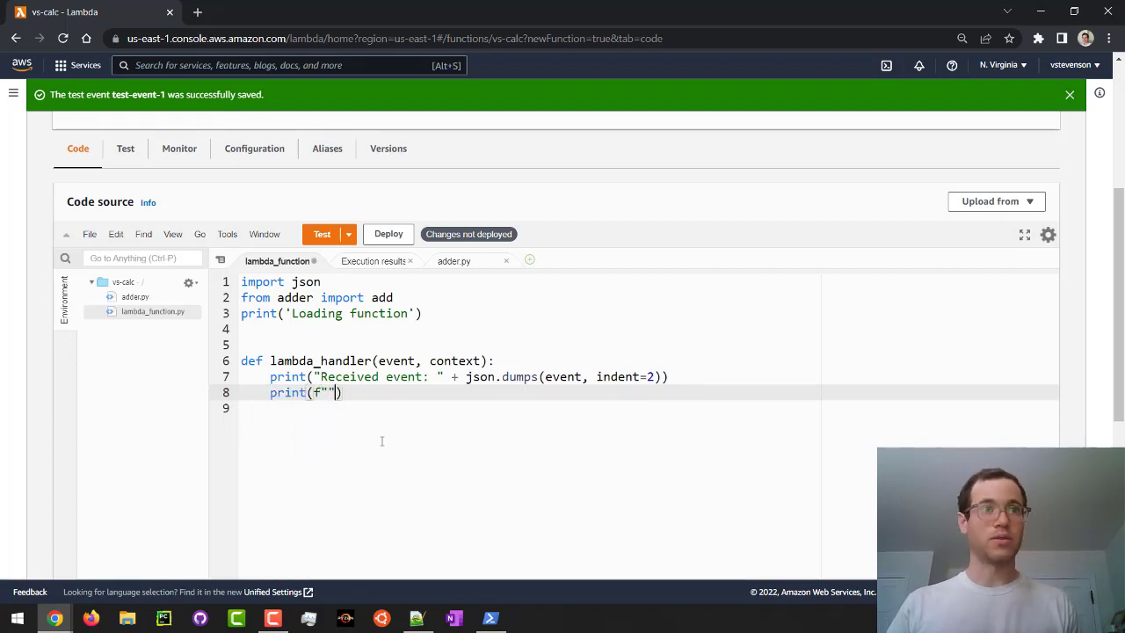
type("The sum of")
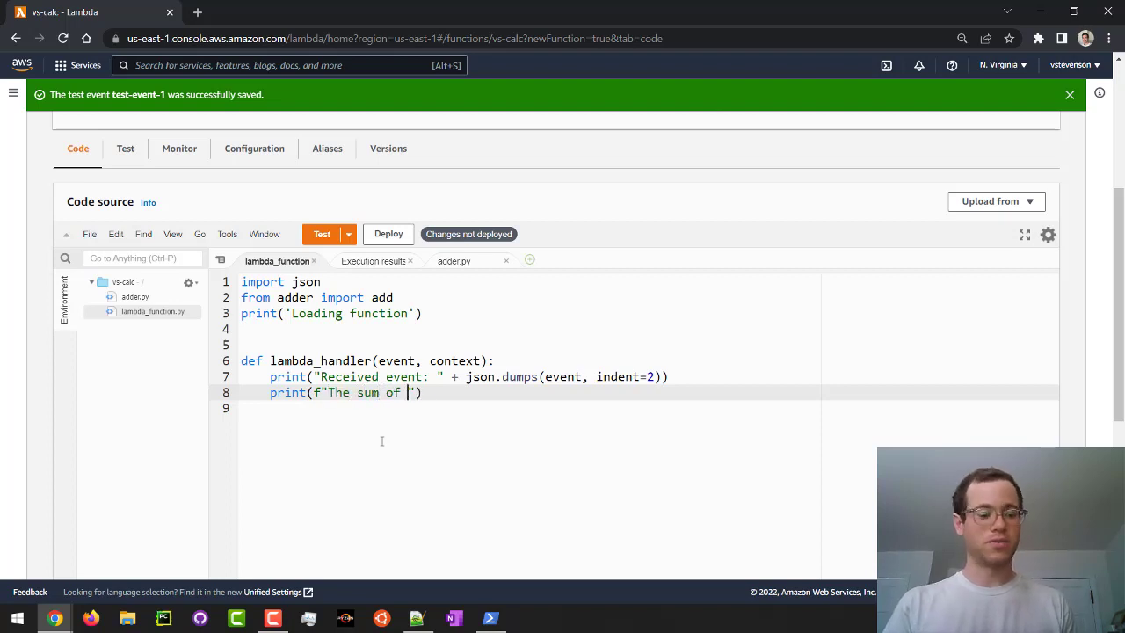
type("2 and 3 is")
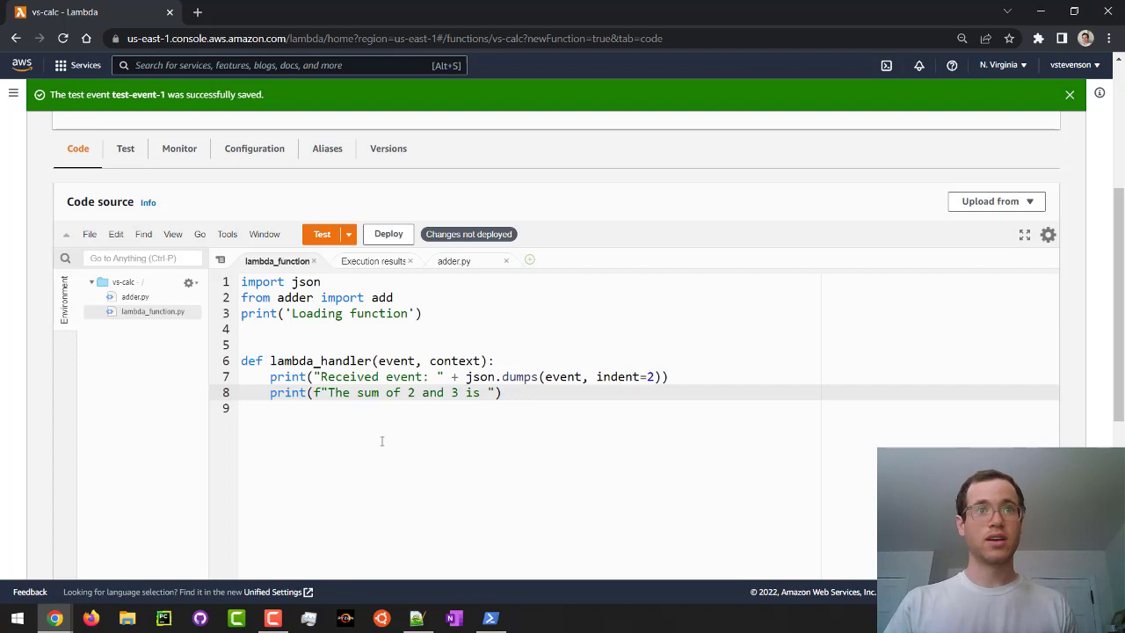
type("{add(2,3")
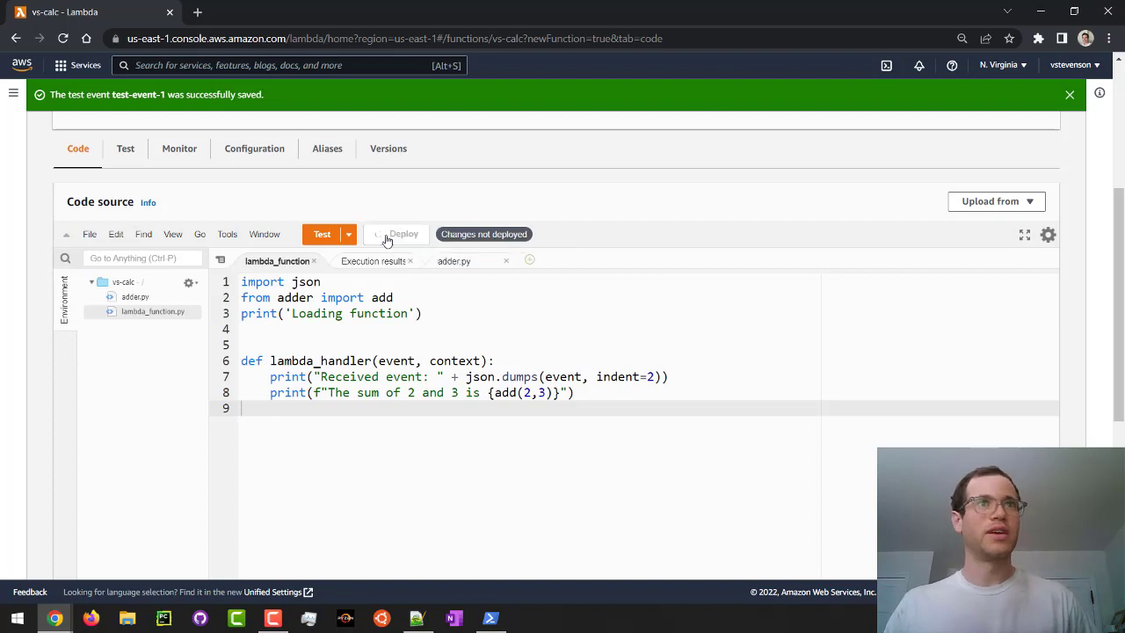
Deploy vs-calc and run the test, which logs 'The sum of 2 and 3 is 5'.
left_click(396, 234)
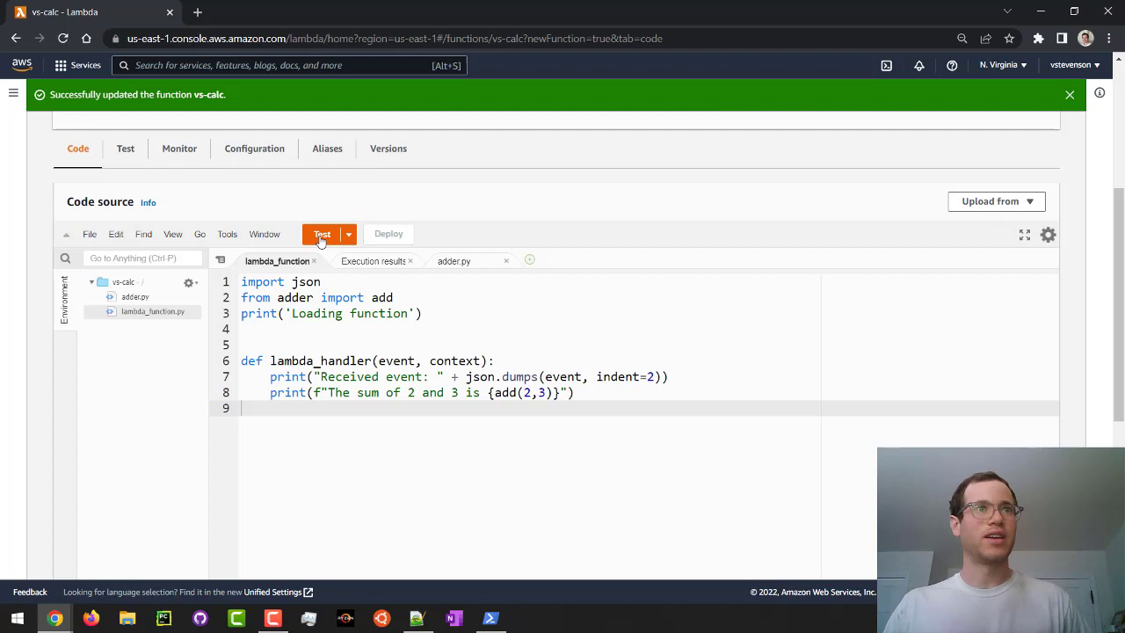
left_click(322, 233)
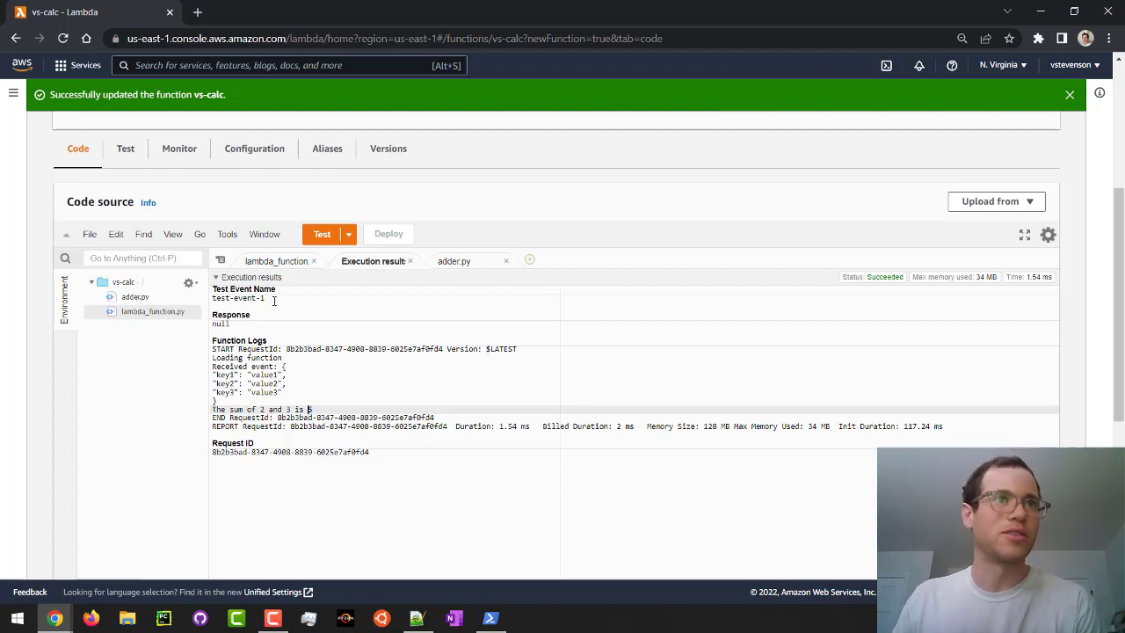
left_click(276, 261)
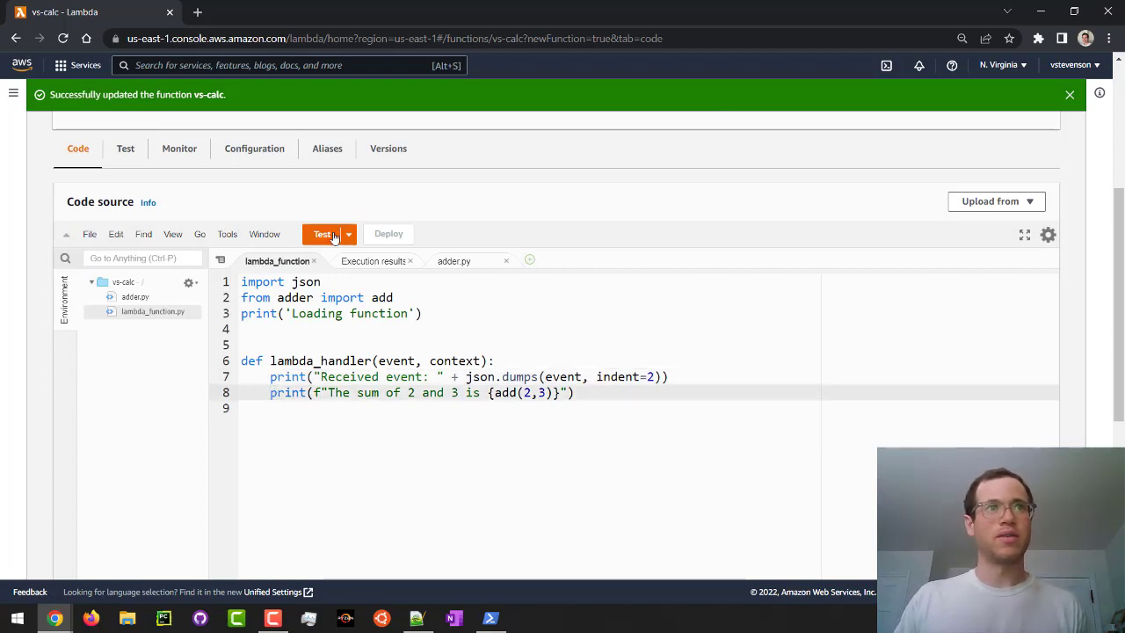
Edit test-event-1 to x: 5, y: 6, op: "add" and save it.
left_click(322, 234)
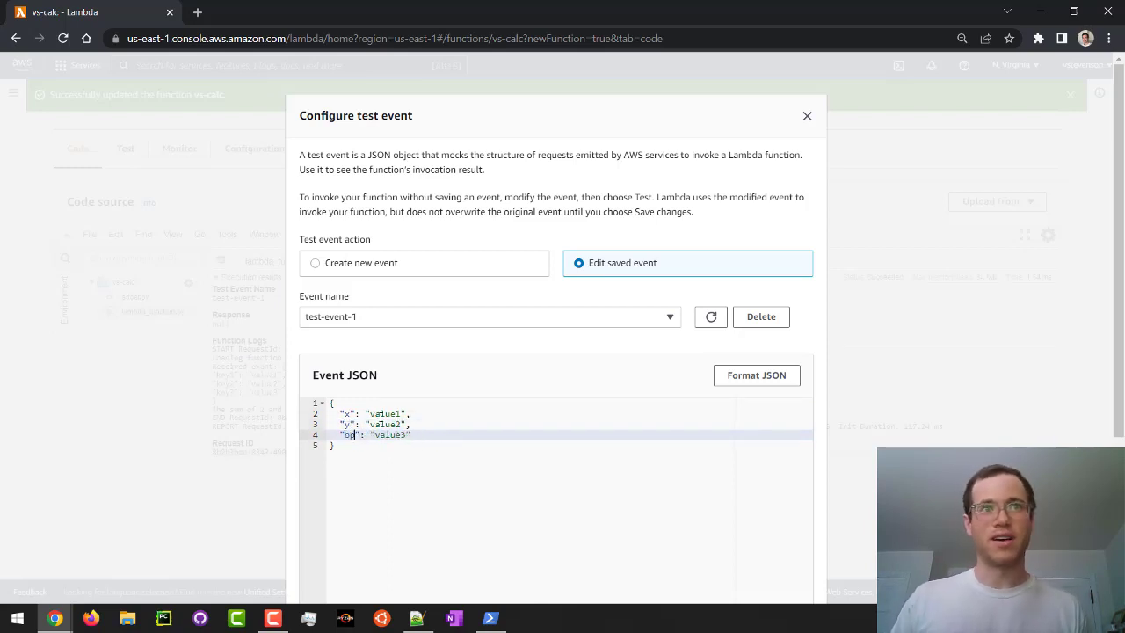
left_click(406, 413)
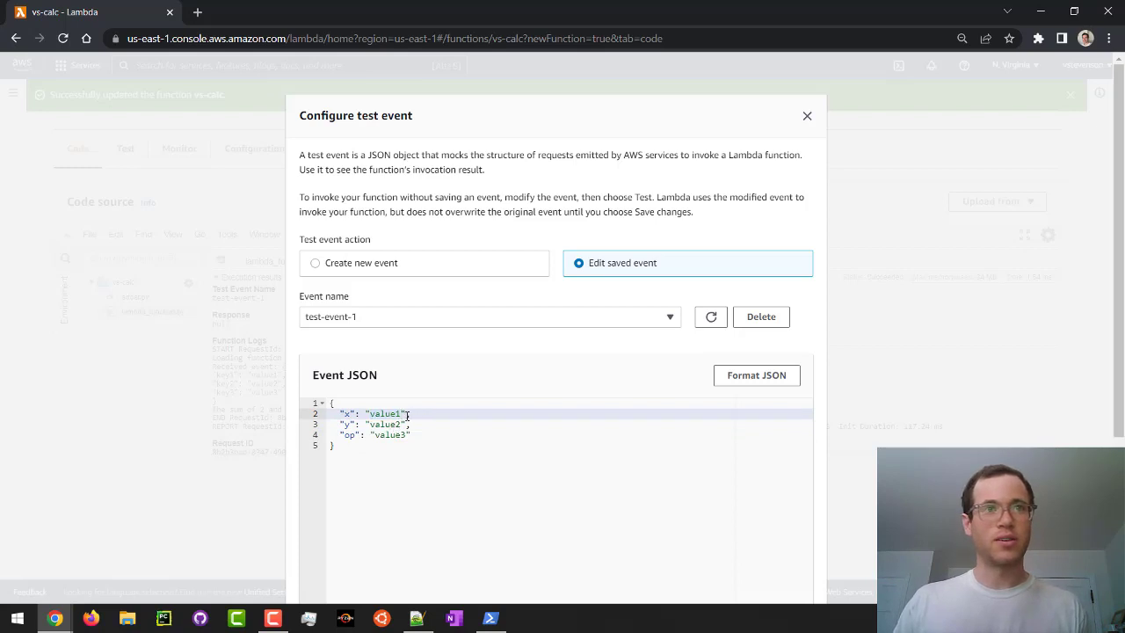
type("5,")
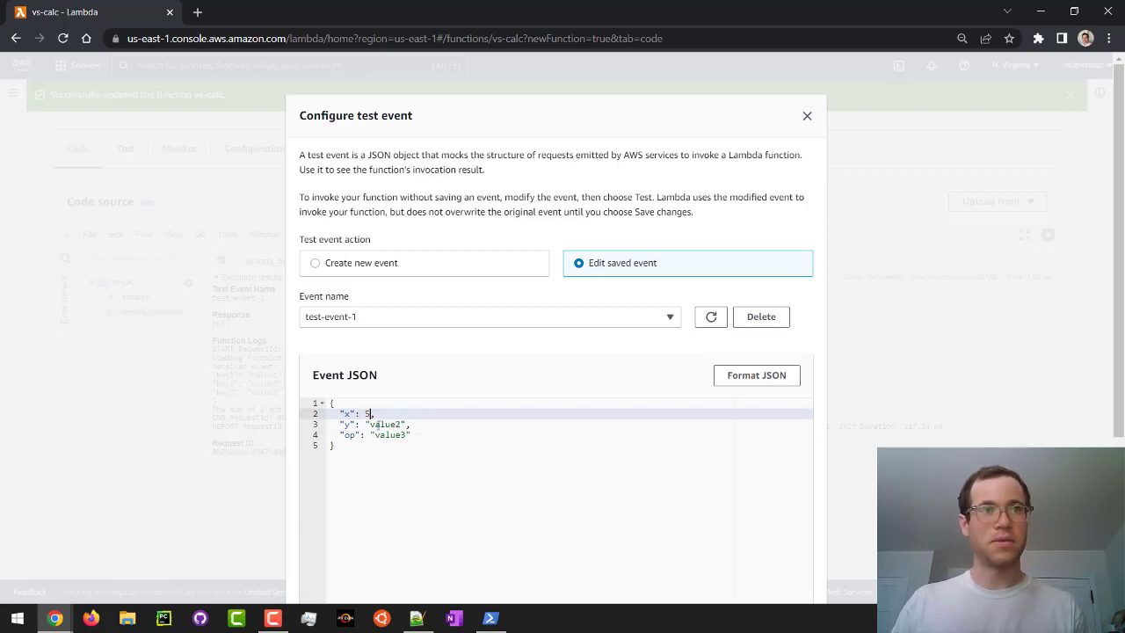
type("6,")
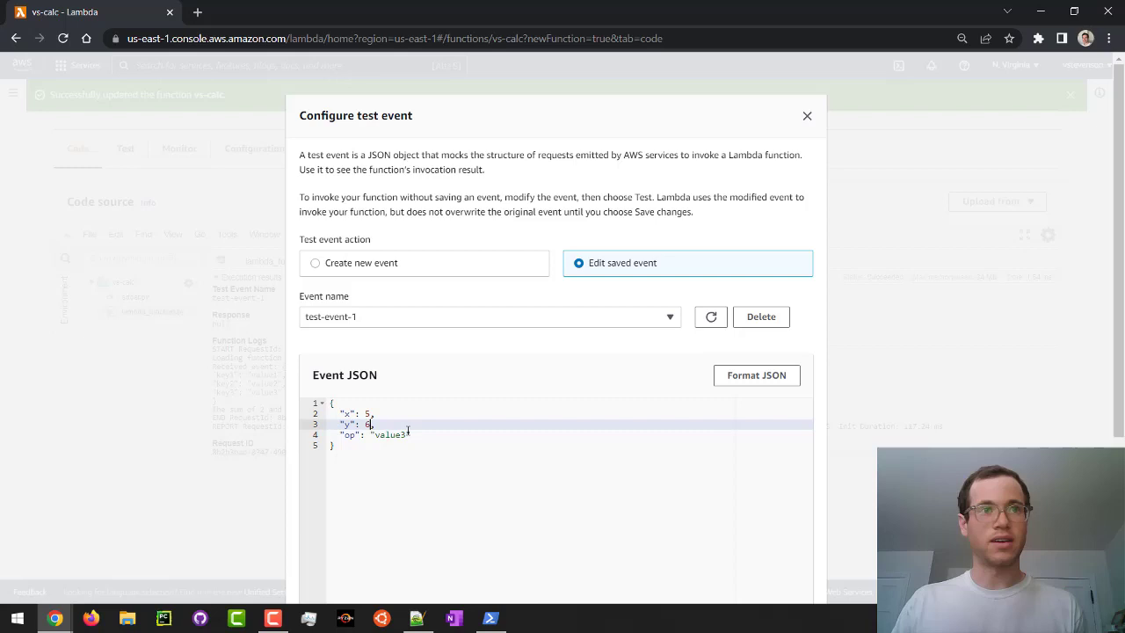
double_click(391, 434)
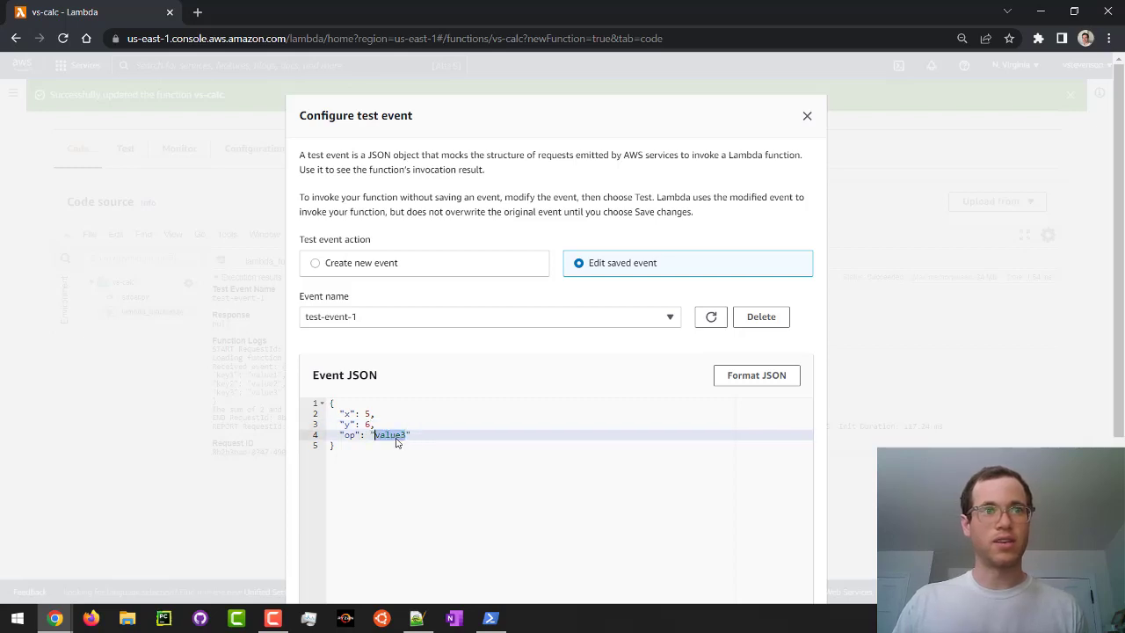
type("add")
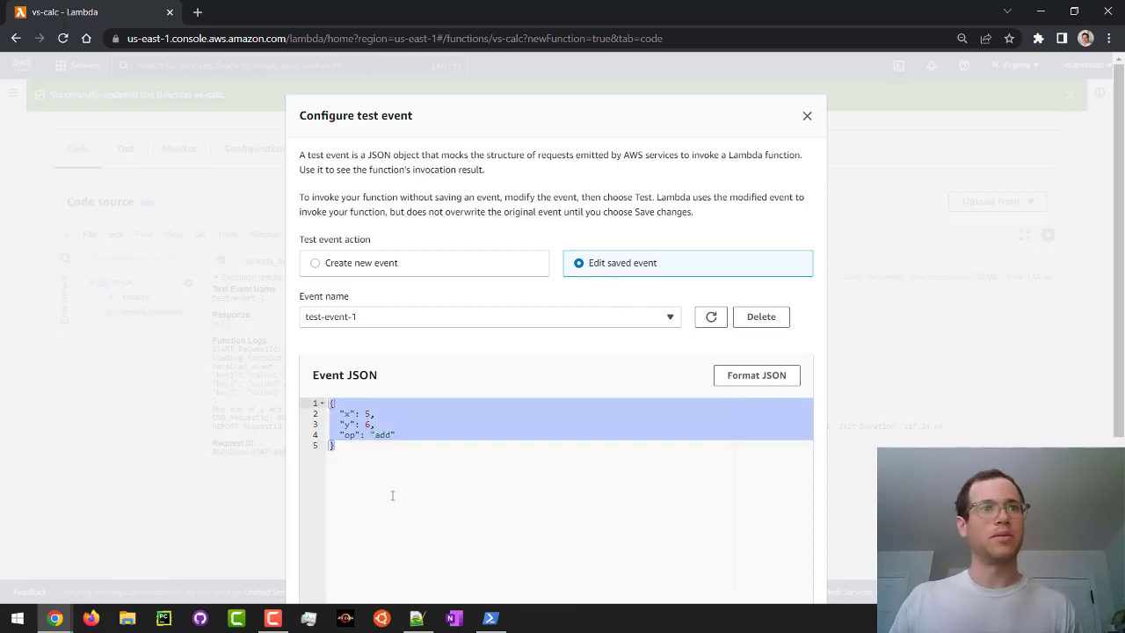
scroll("down", 3)
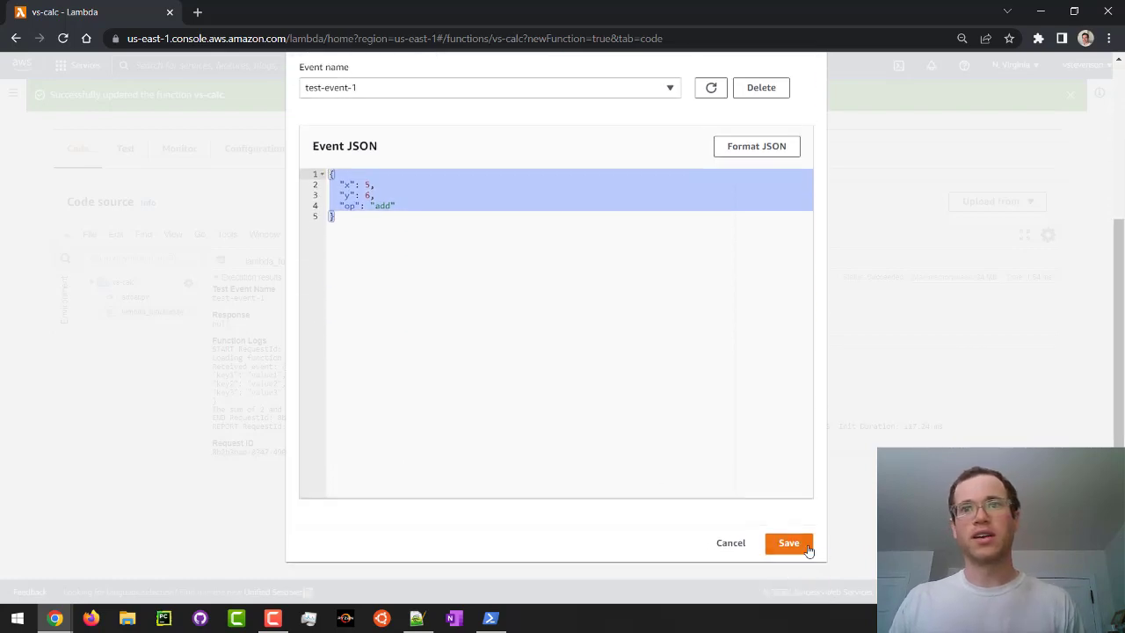
left_click(787, 542)
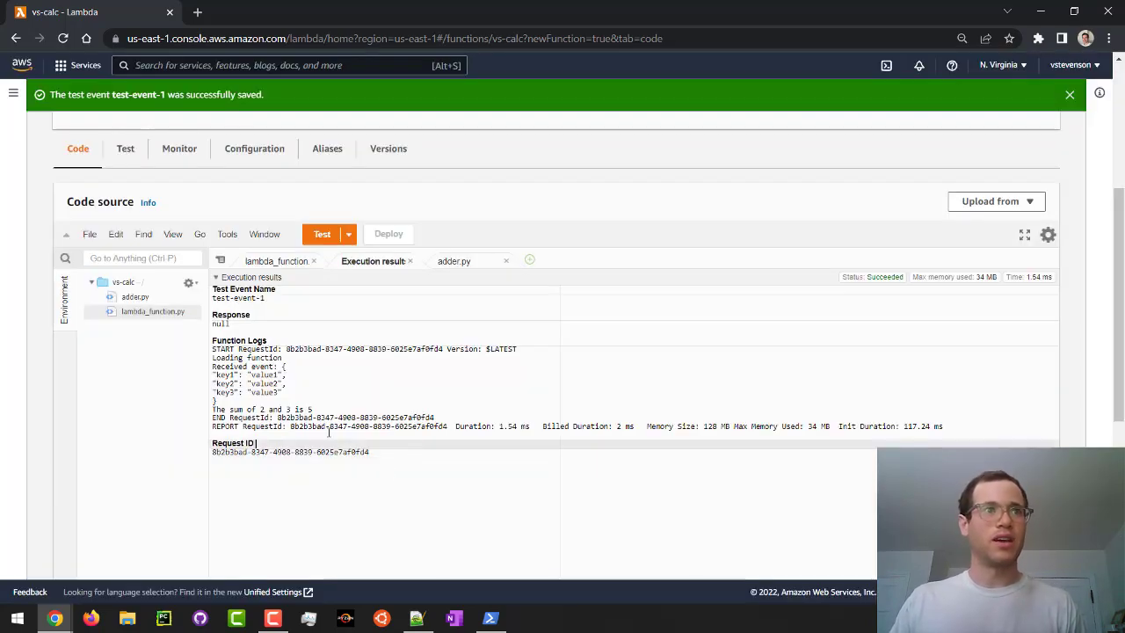
In the handler, assign x, y and op from event['x'], event['y'], event['op'].
left_click(277, 261)
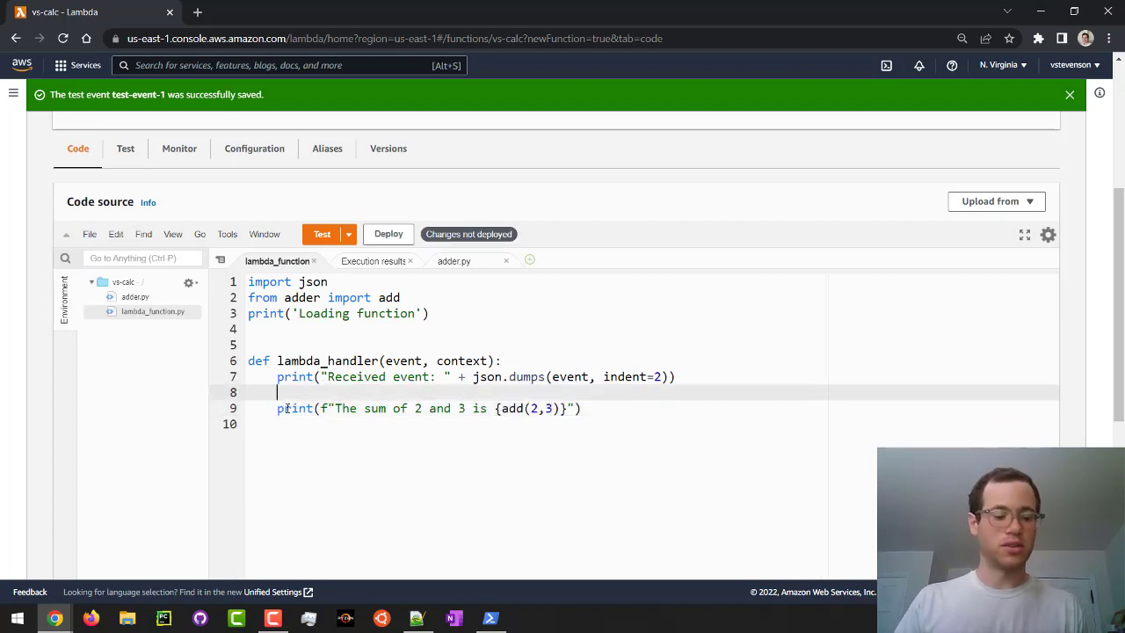
type("x =")
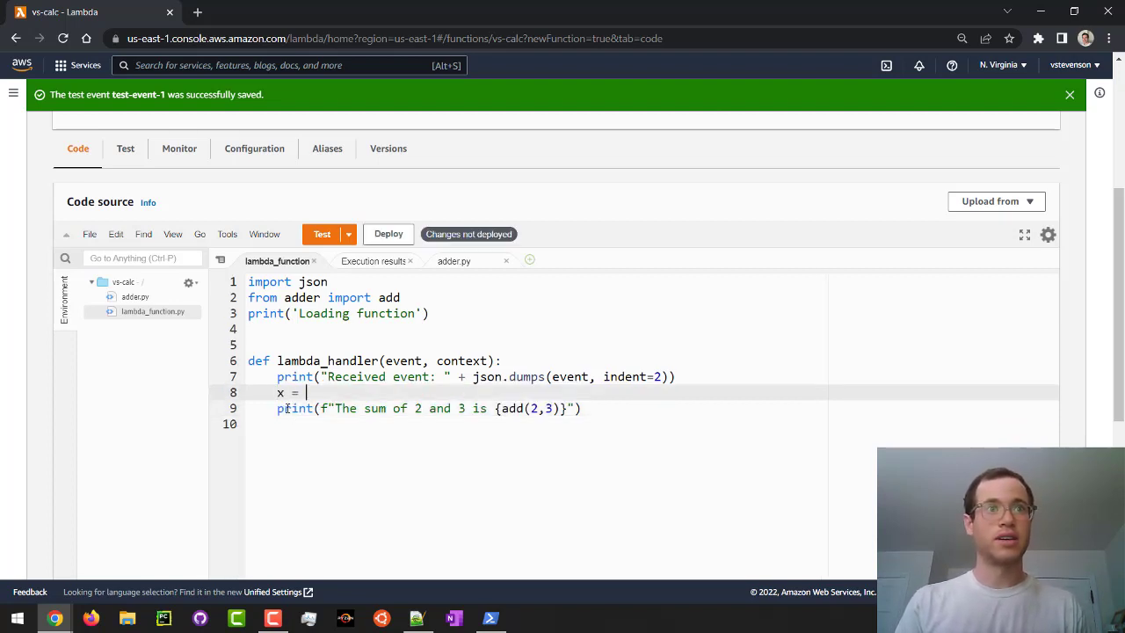
type("event")
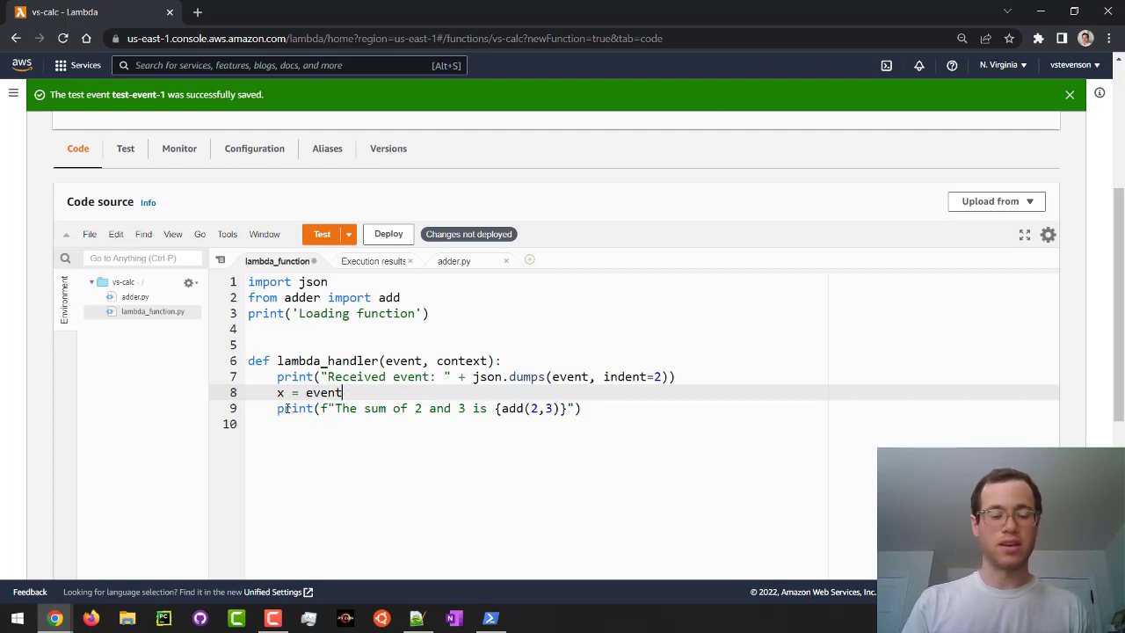
type("['']")
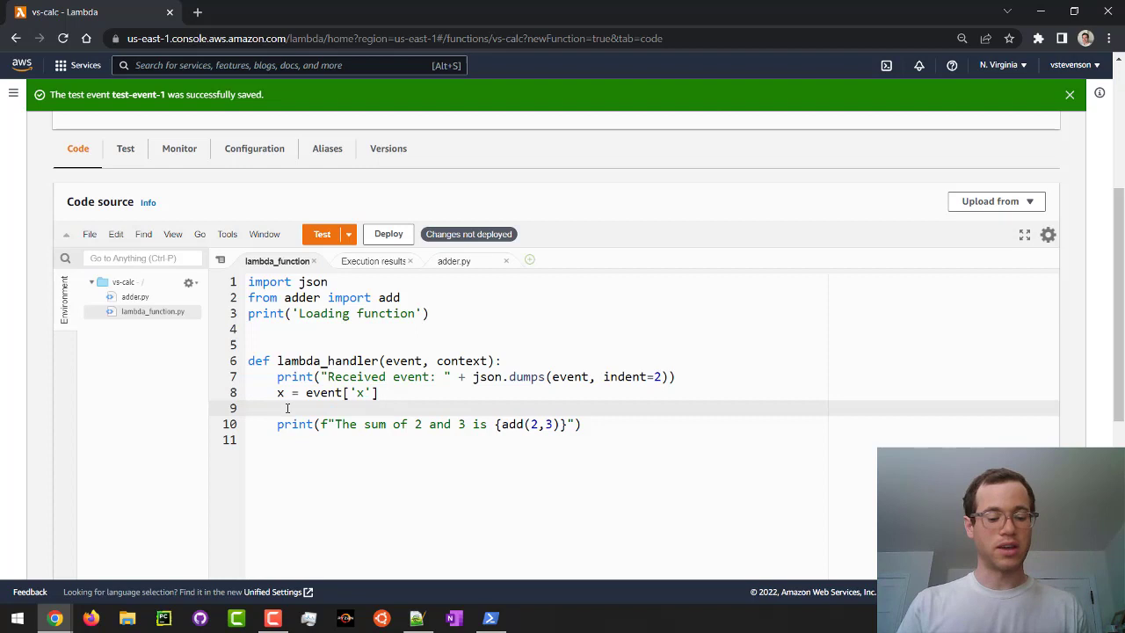
type("y =")
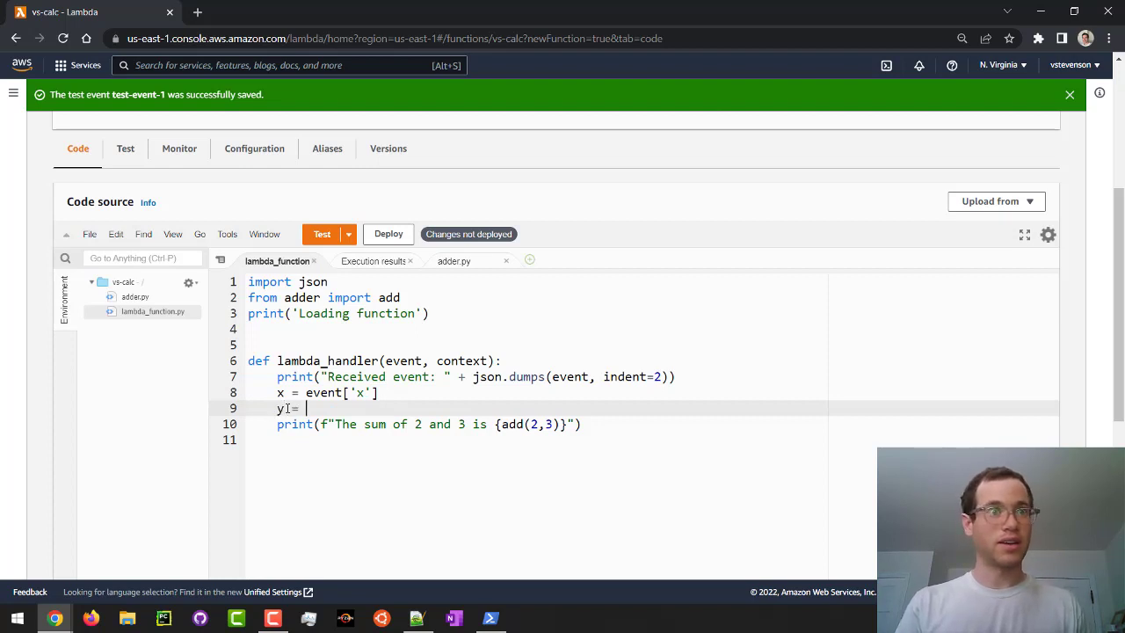
type("event['y")
type("op")
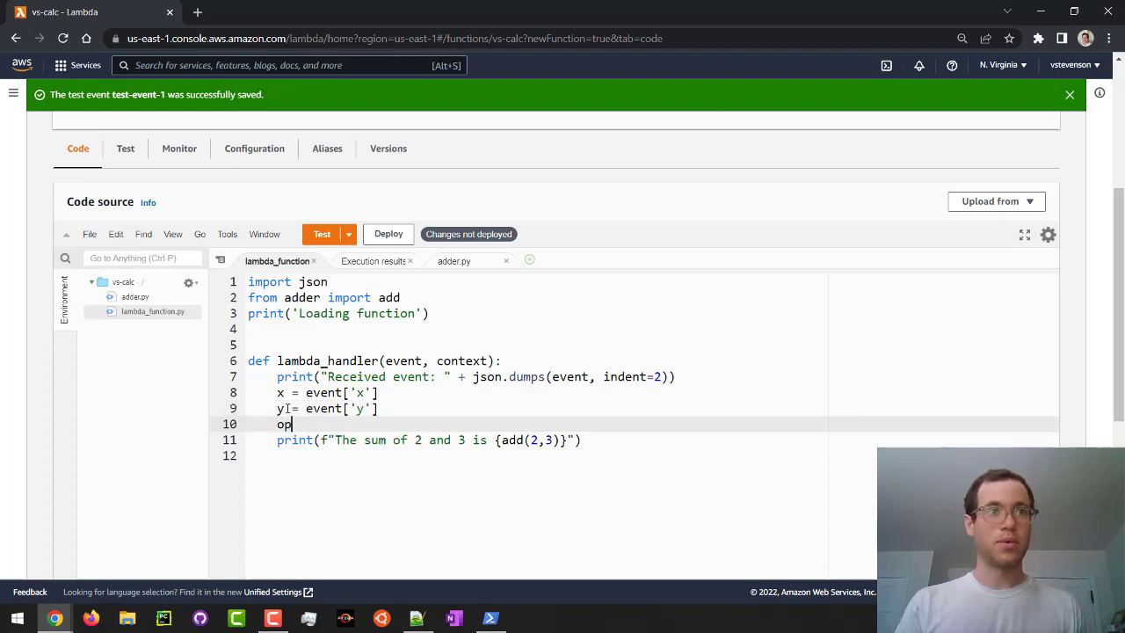
type("= event")
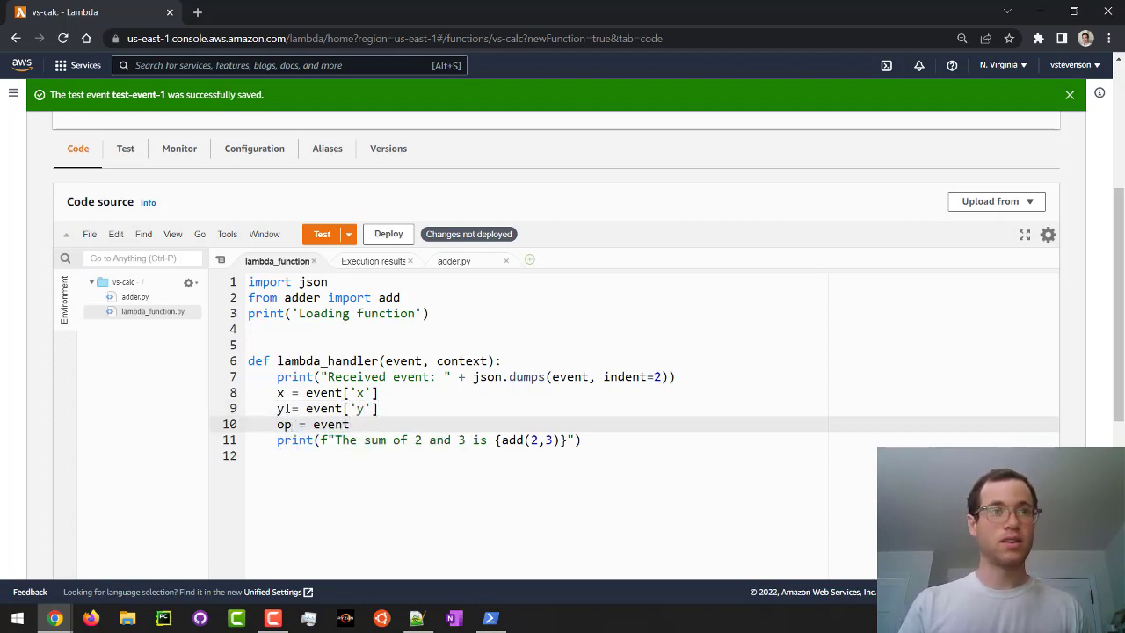
type("['op']")
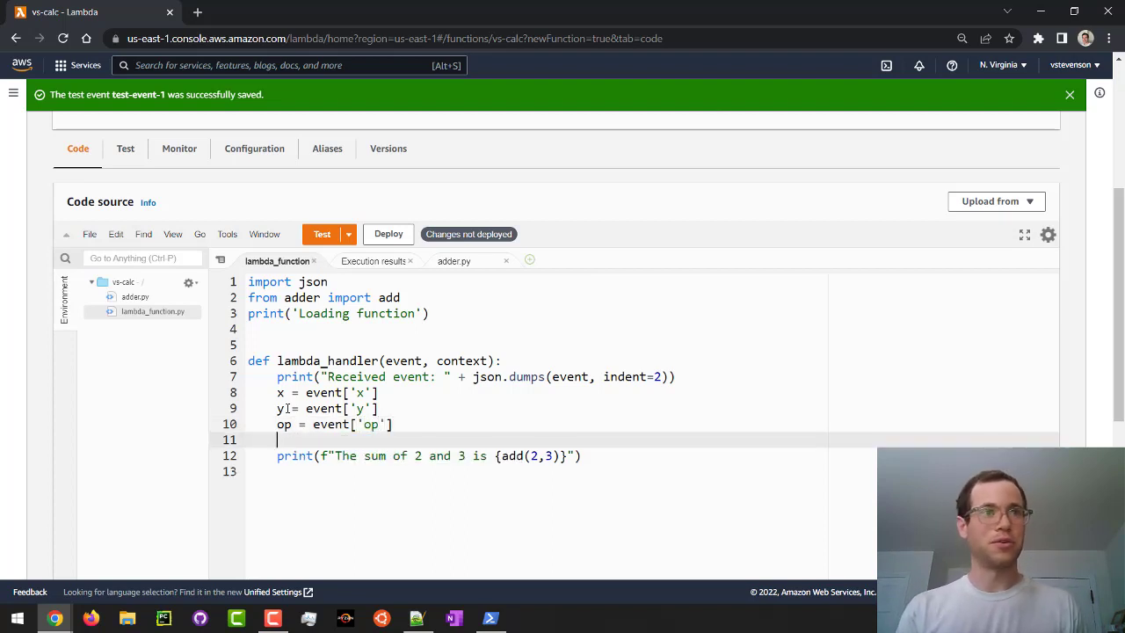
Wrap the sum print in if op == "add", using {x}, {y} and add(x,y).
type("if op ==")
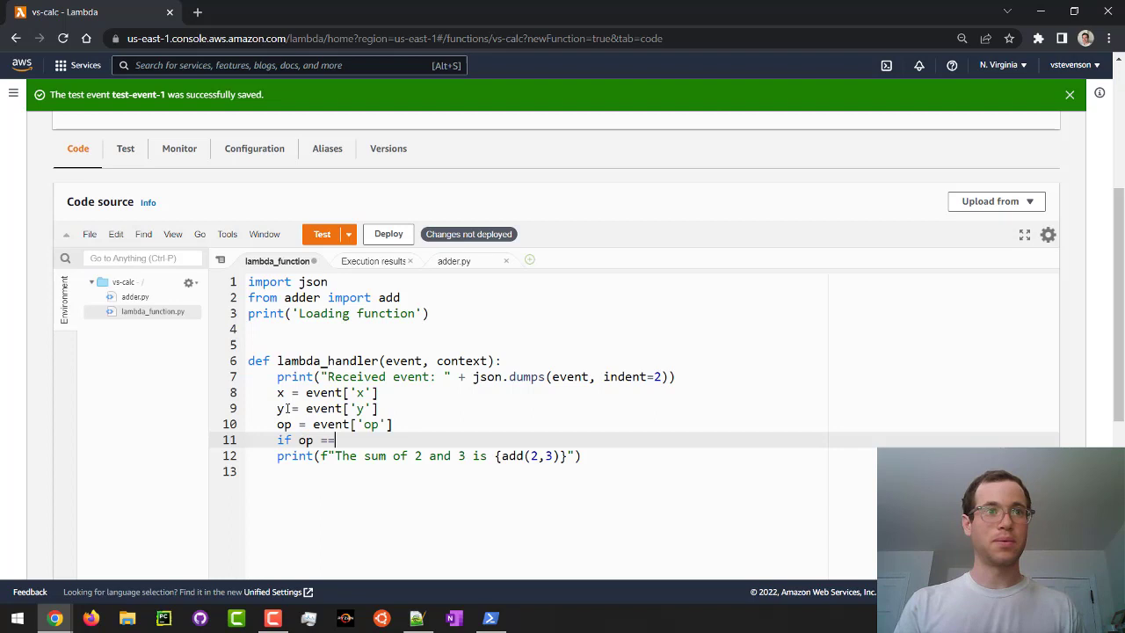
type("\"add\":")
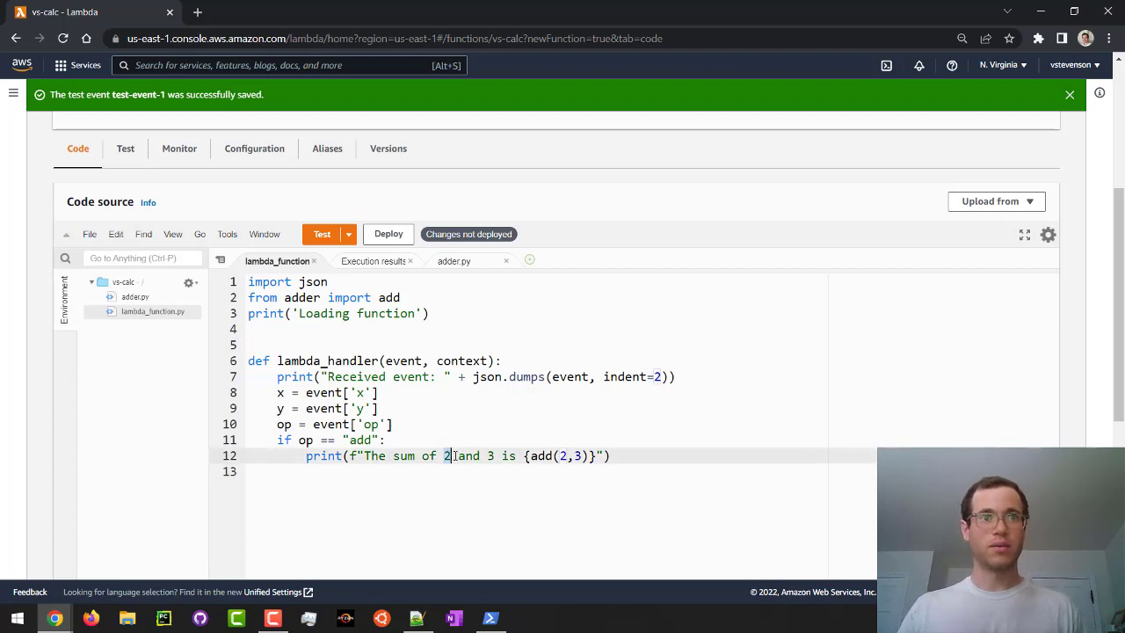
type("{}")
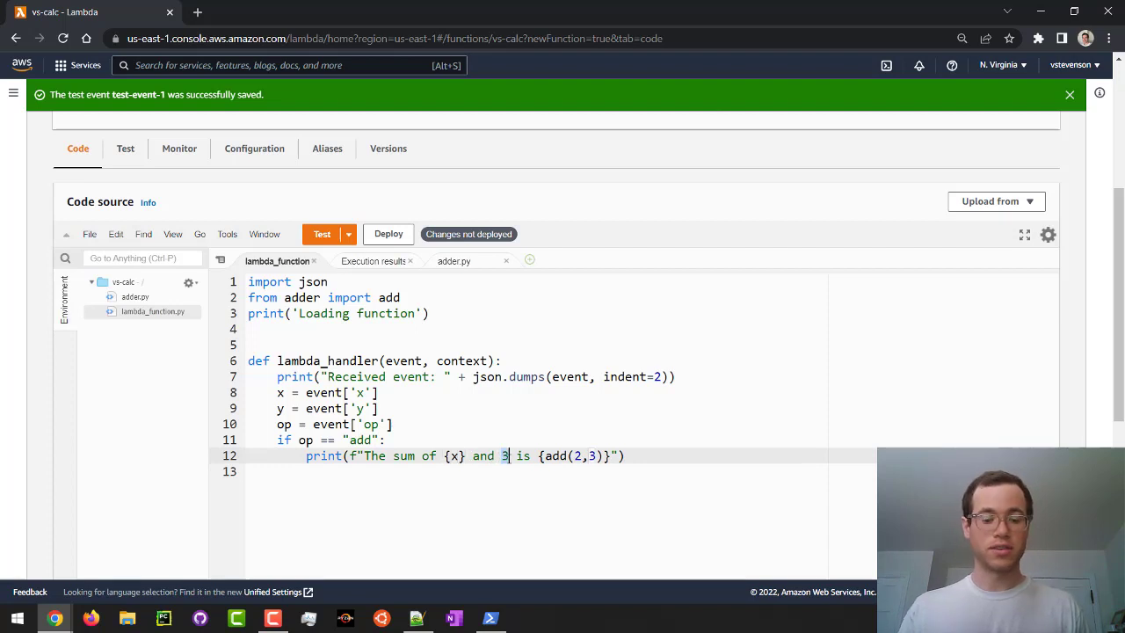
type("{y}")
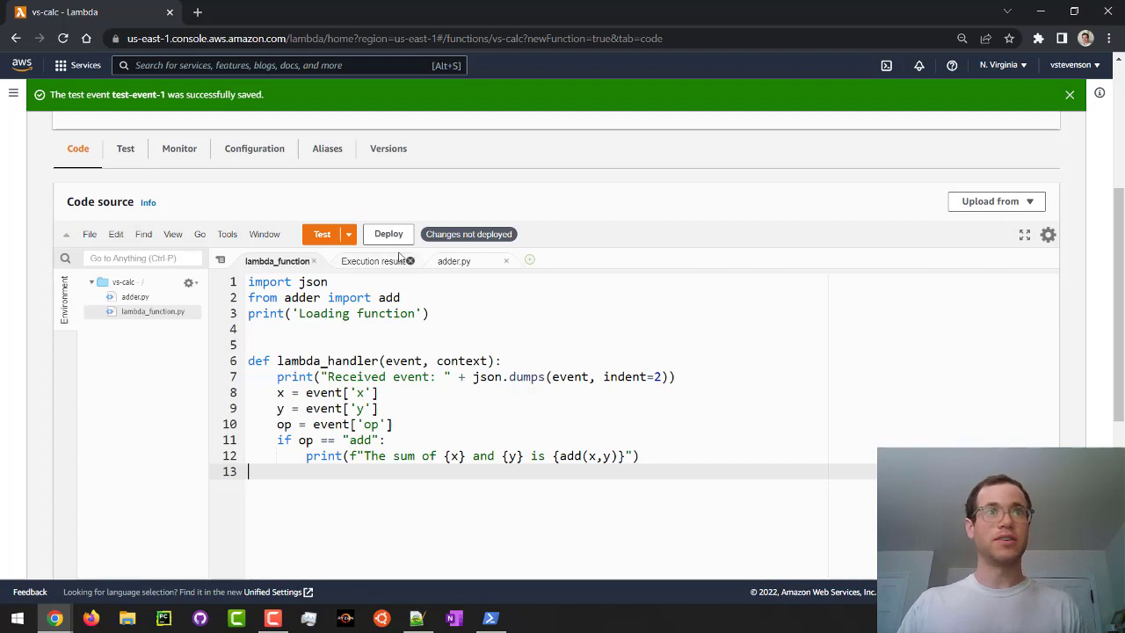
Deploy and test vs-calc, getting sum 11, then review adder.py and lambda_function code.
left_click(388, 234)
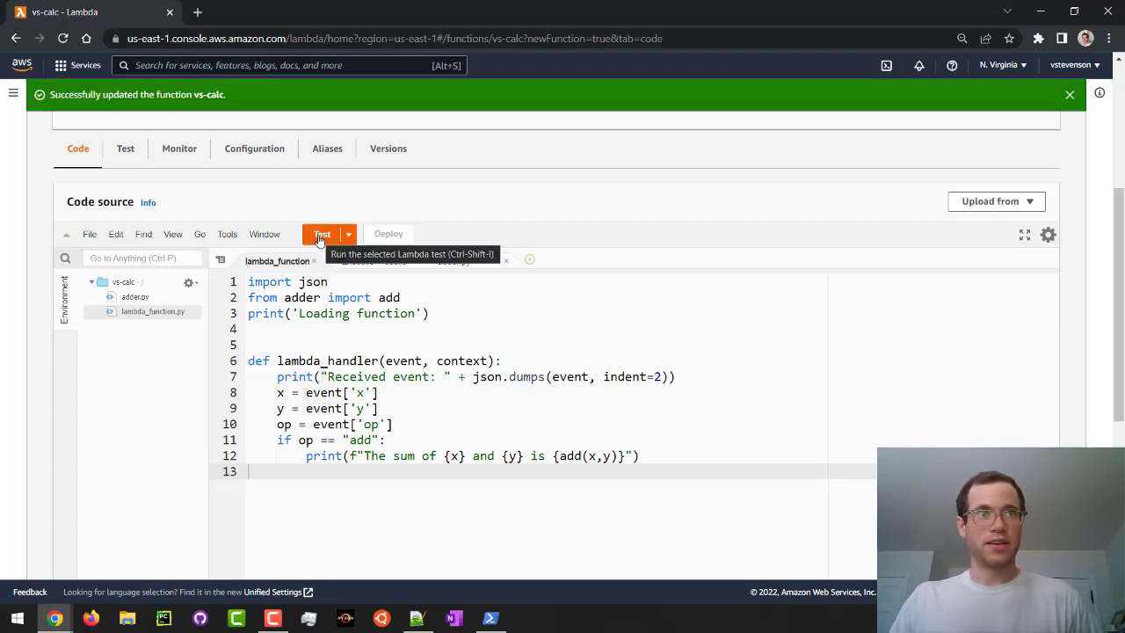
left_click(322, 234)
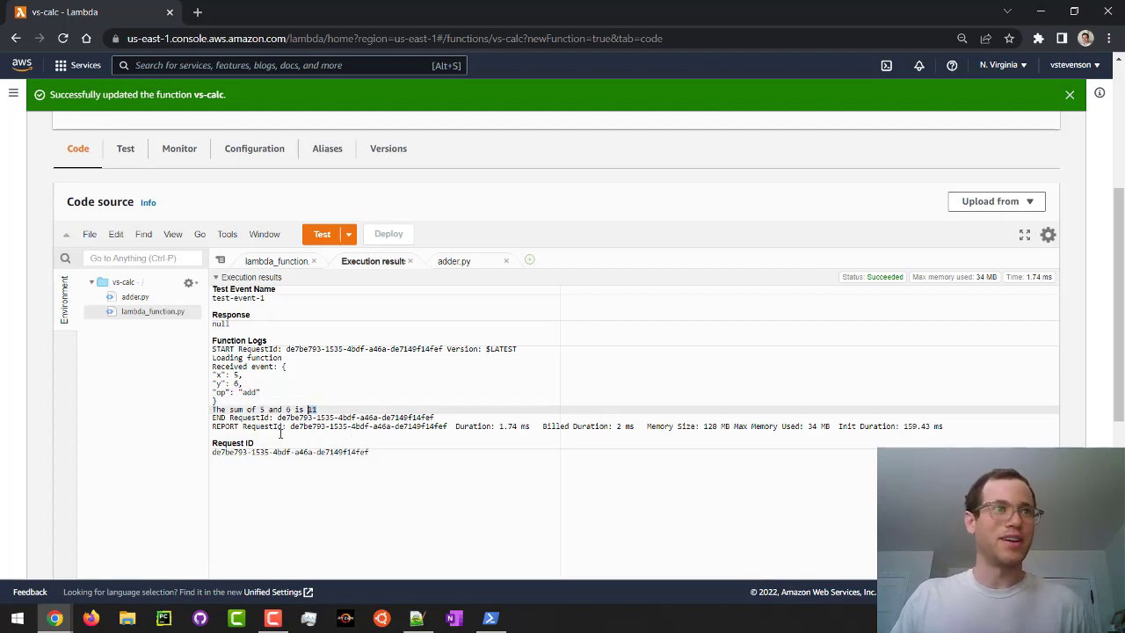
left_click(134, 296)
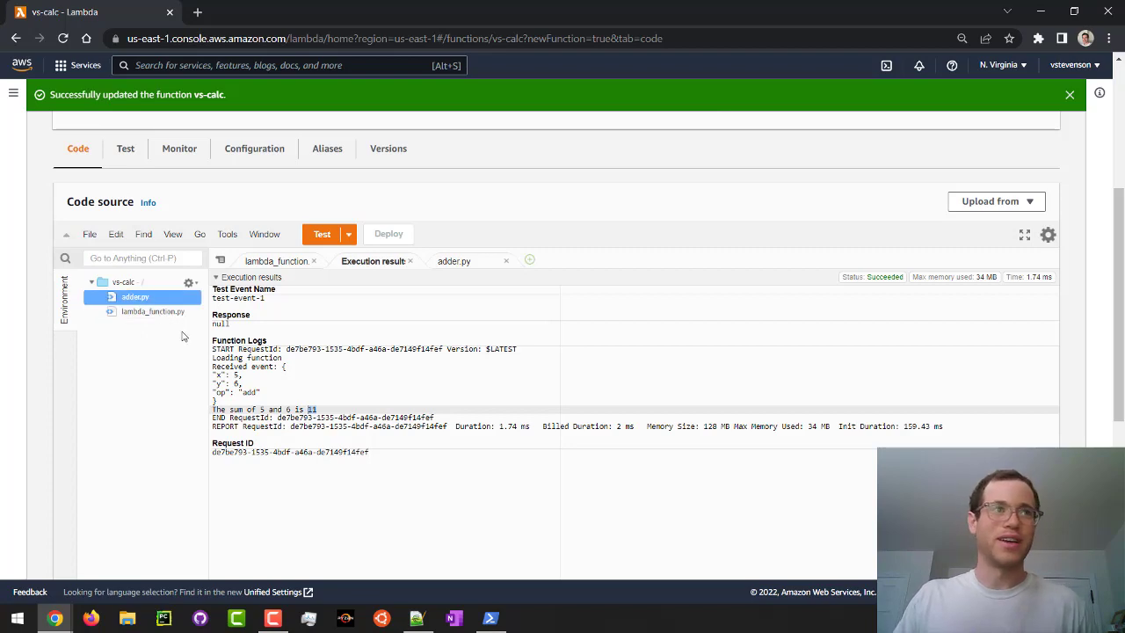
mouse_move(339, 407)
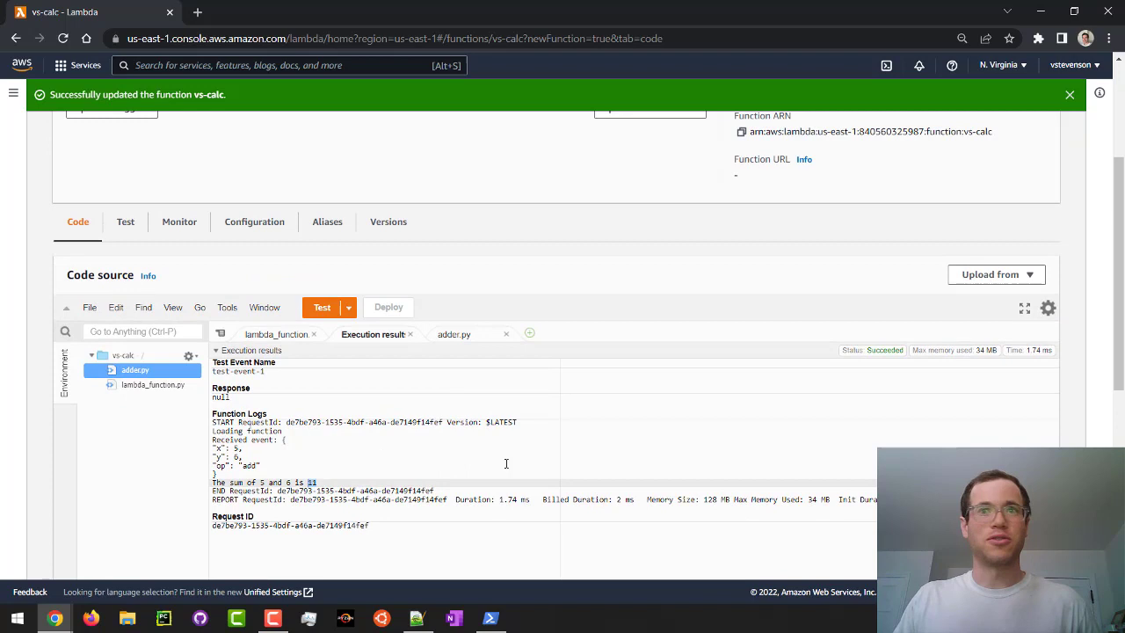
left_click(276, 334)
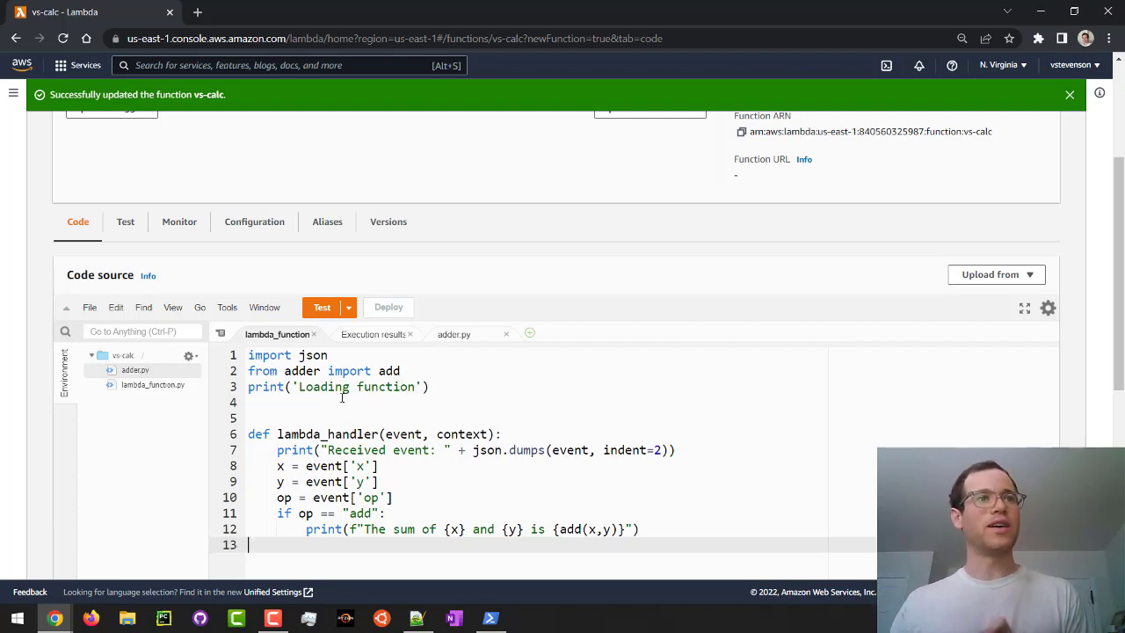
scroll("down", 3)
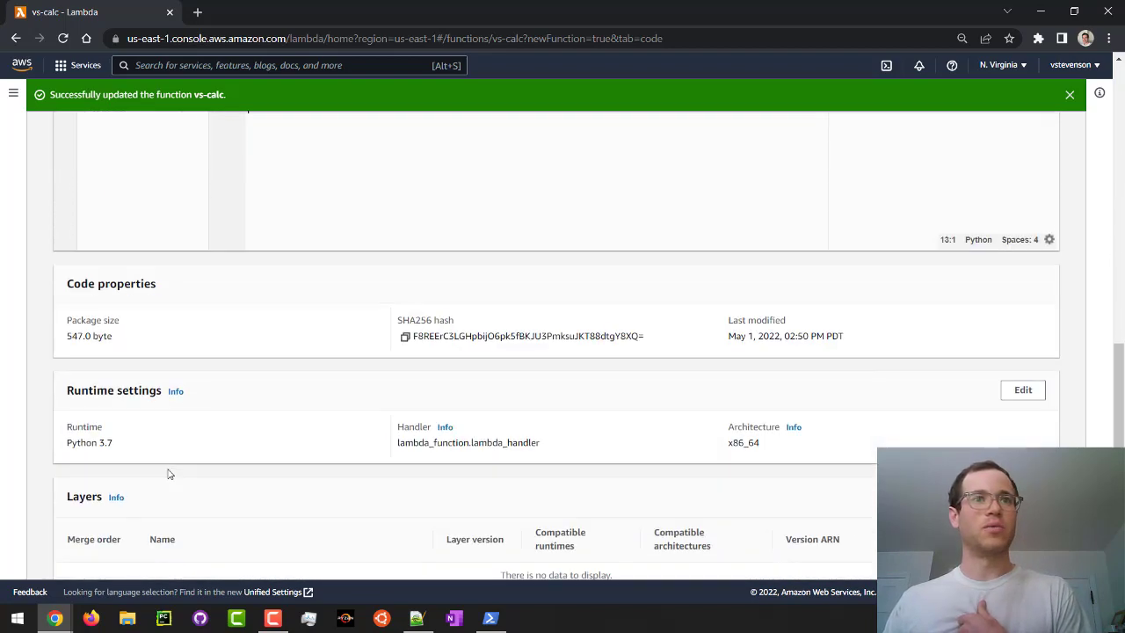
scroll("up", 3)
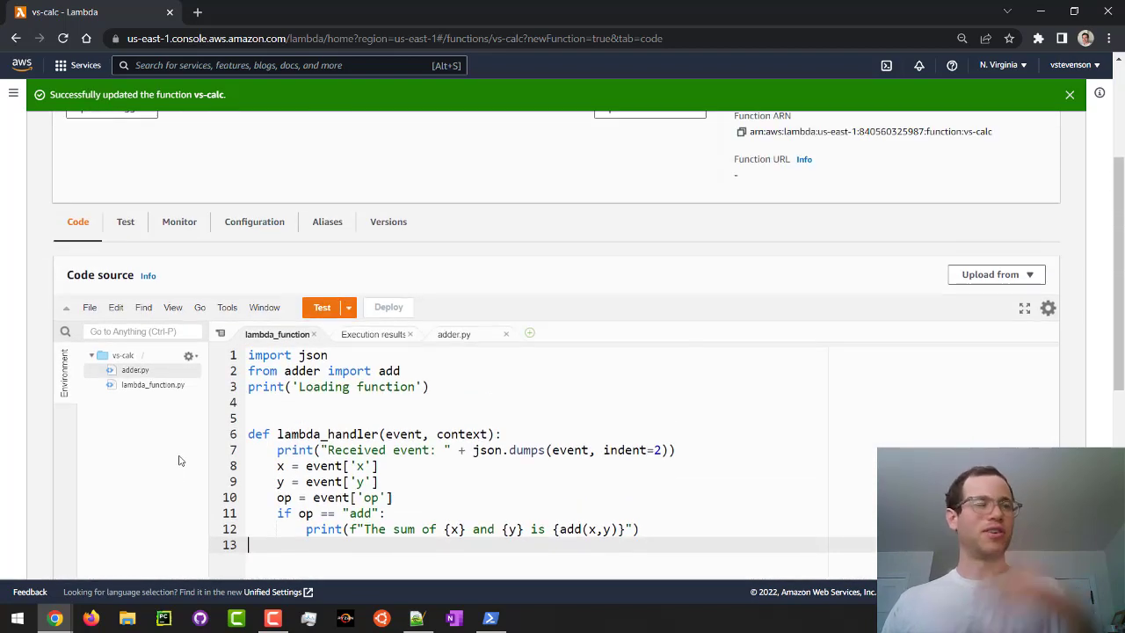
scroll("down", 3)
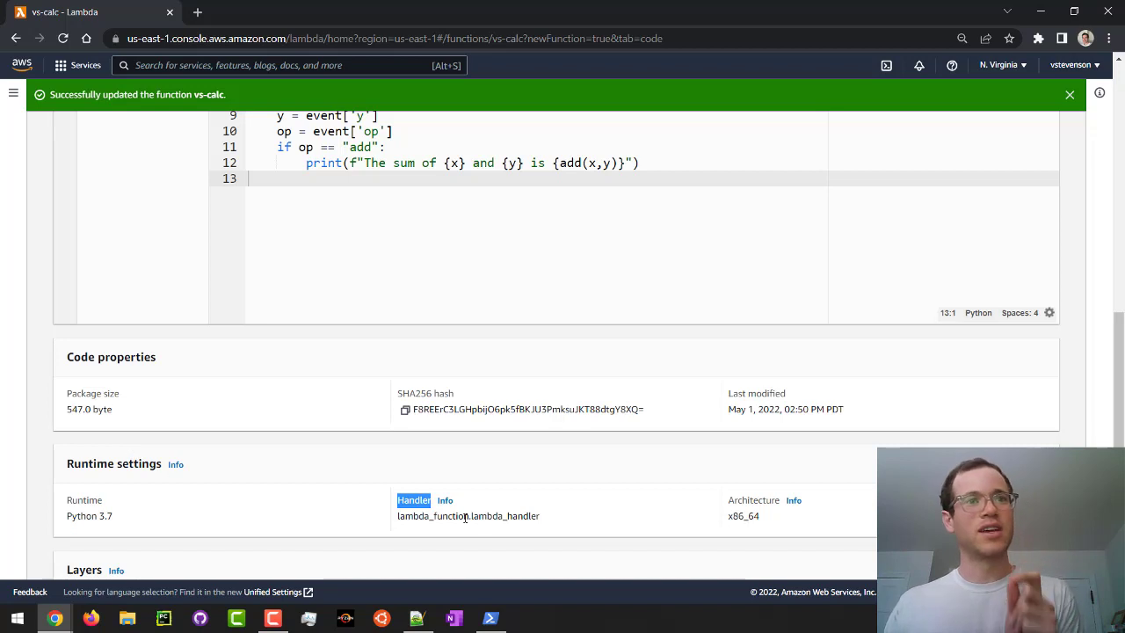
double_click(433, 515)
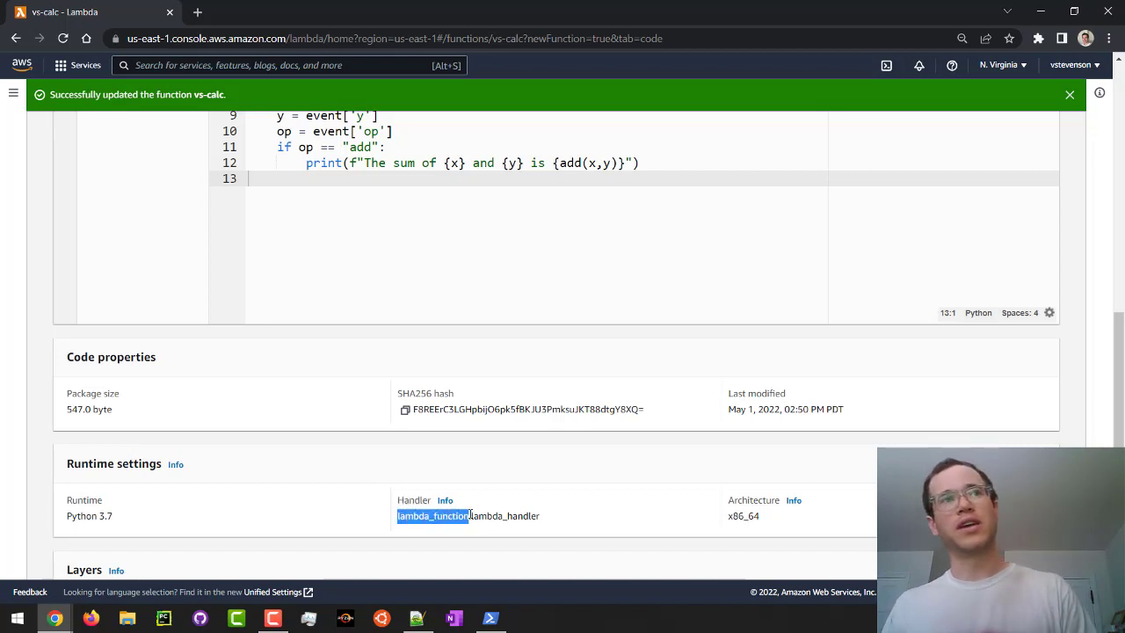
scroll("up", 3)
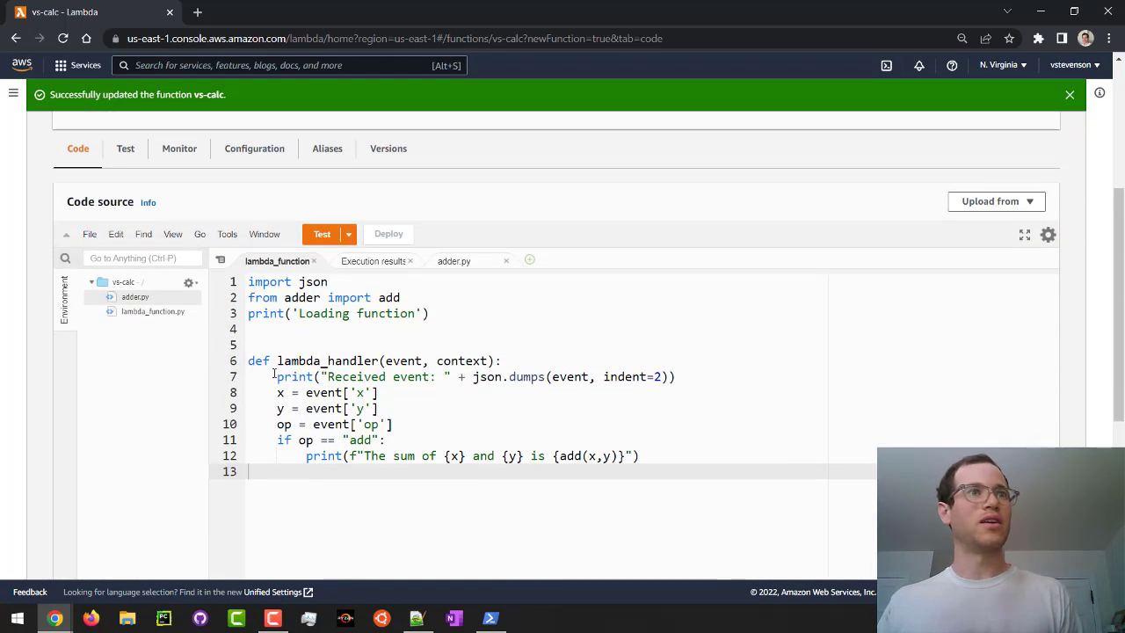
scroll("down", 3)
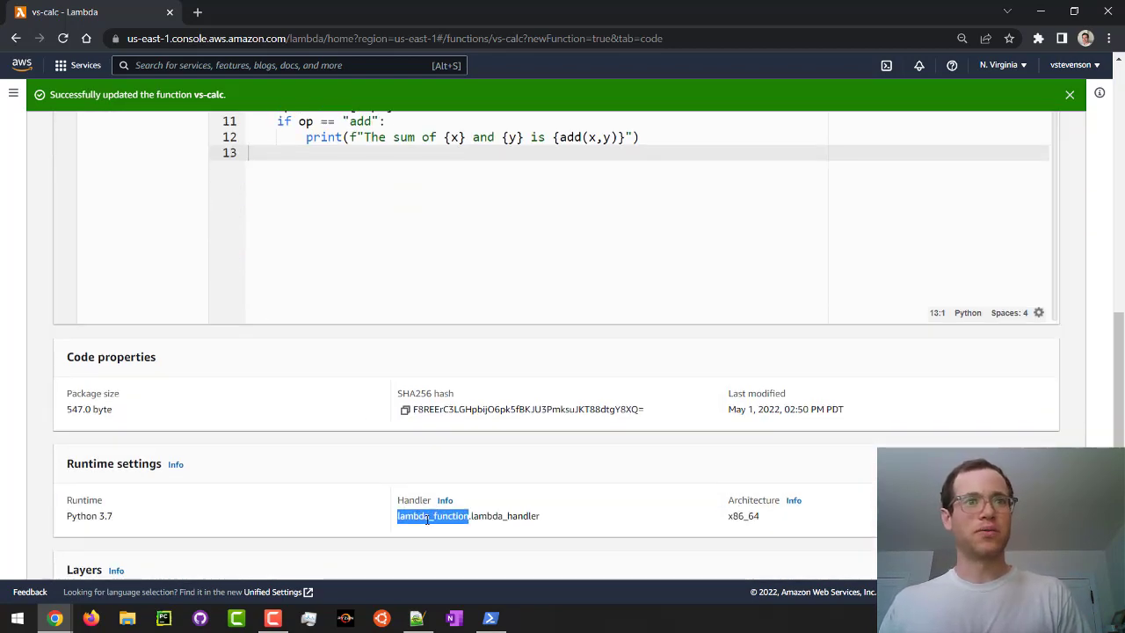
scroll("up", 3)
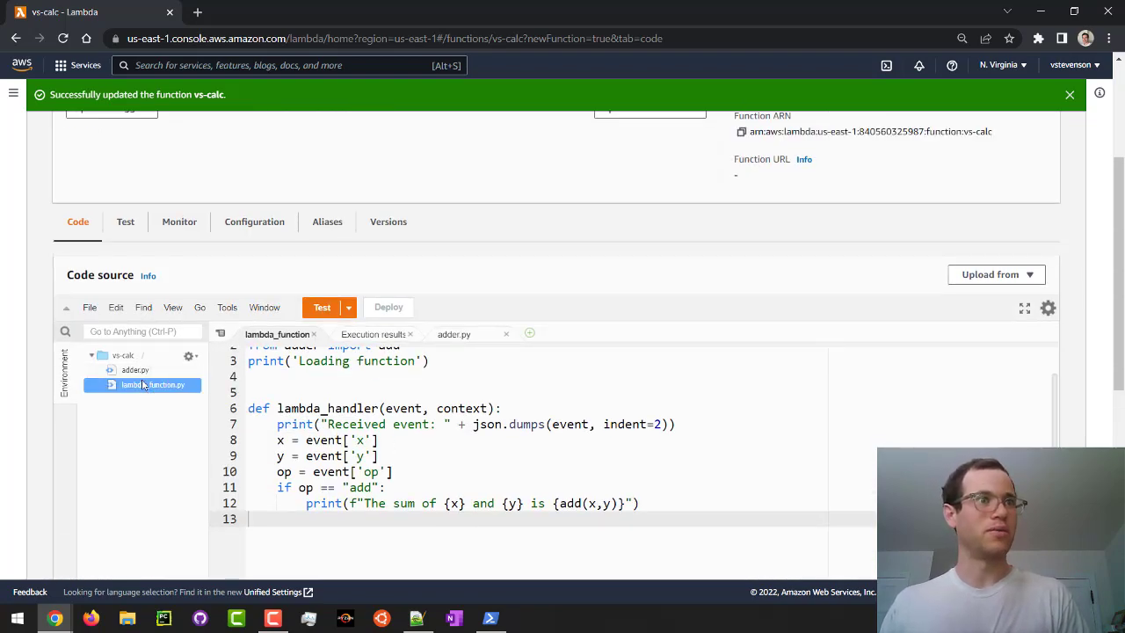
scroll("down", 3)
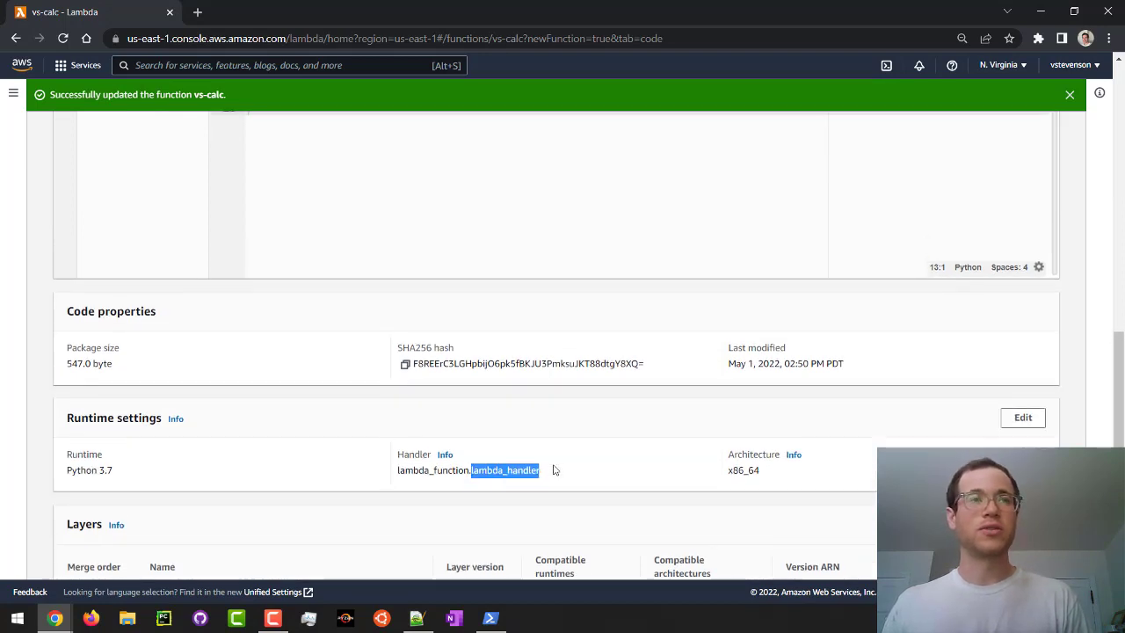
scroll("up", 3)
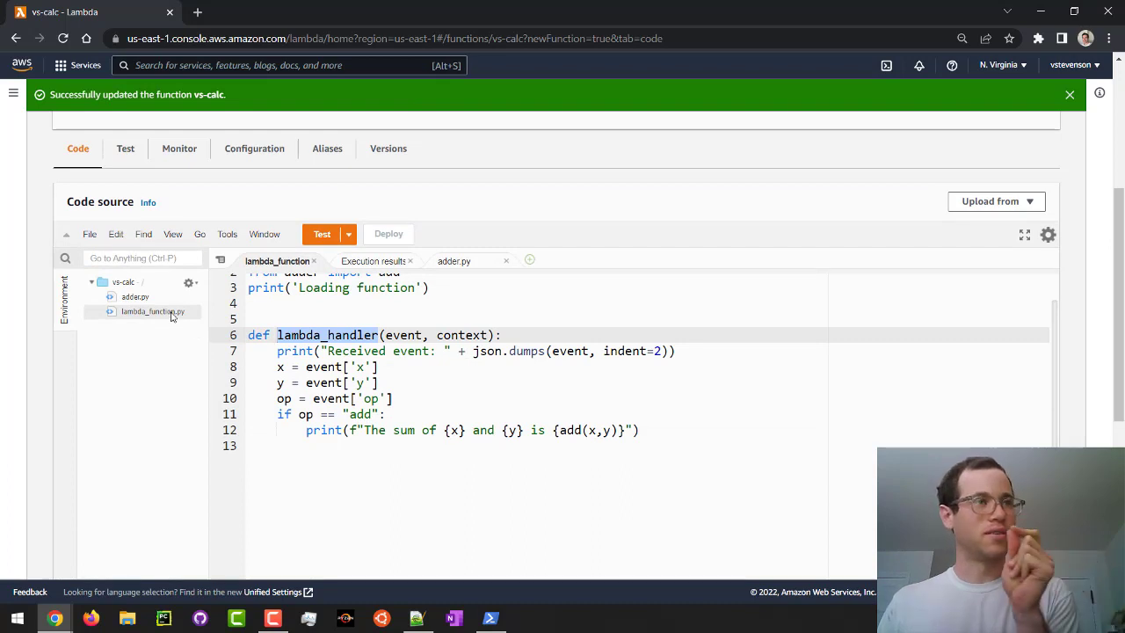
left_click(152, 311)
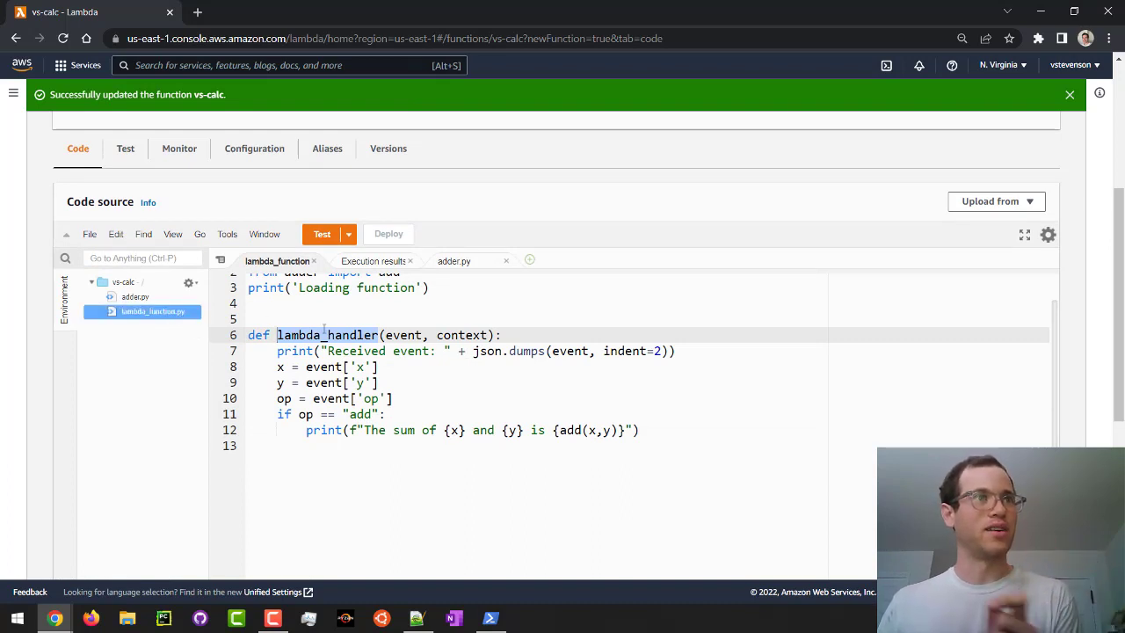
scroll("down", 3)
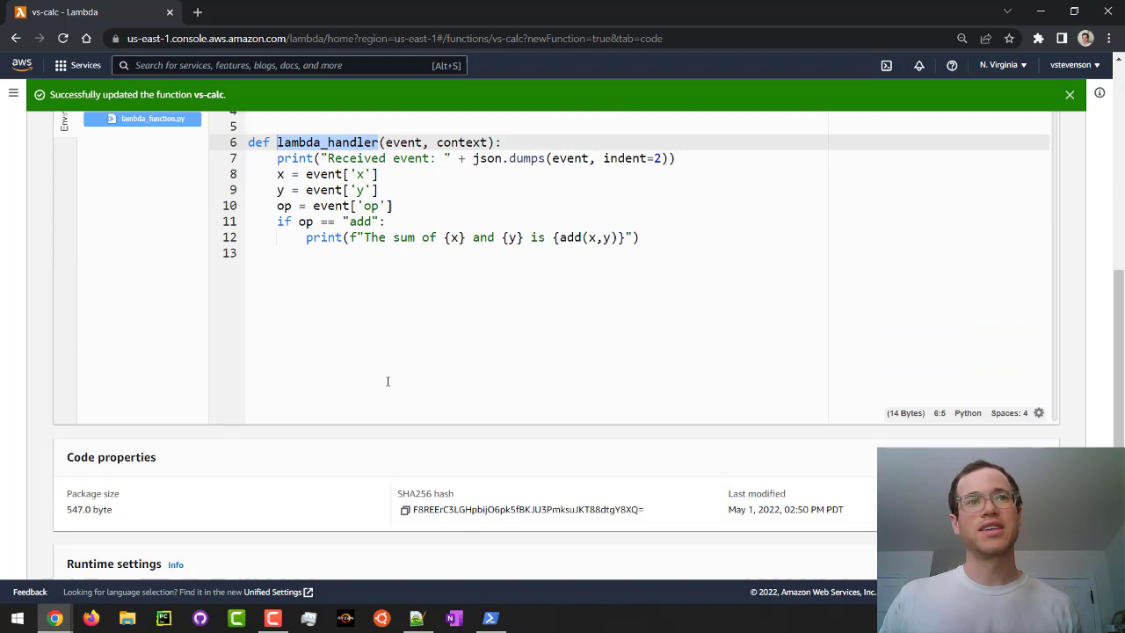
scroll("down", 3)
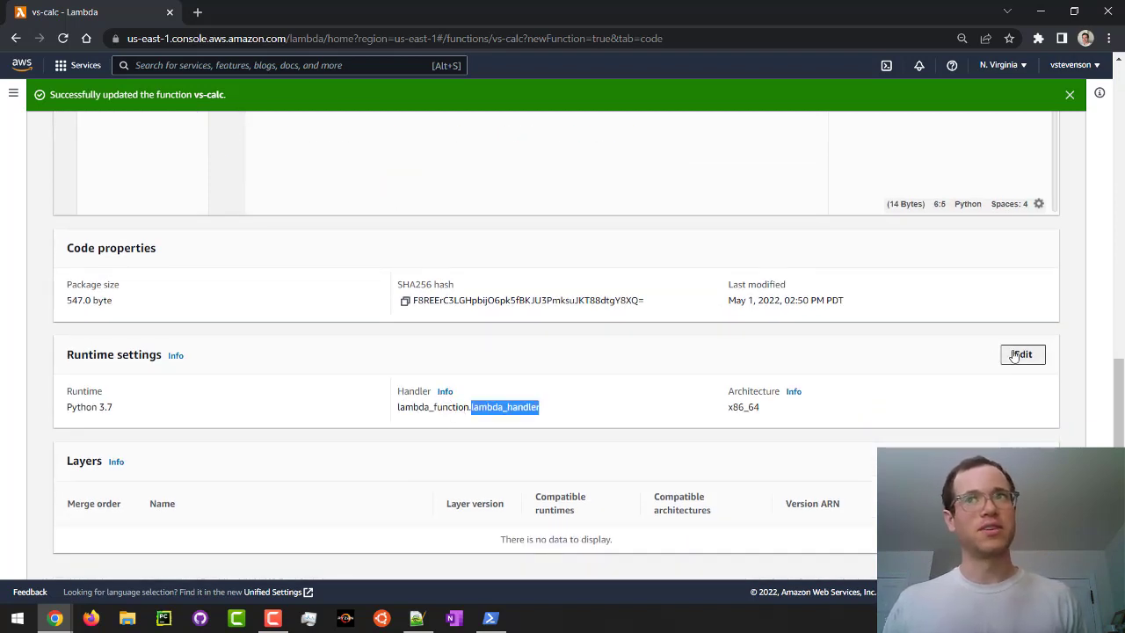
left_click(1022, 354)
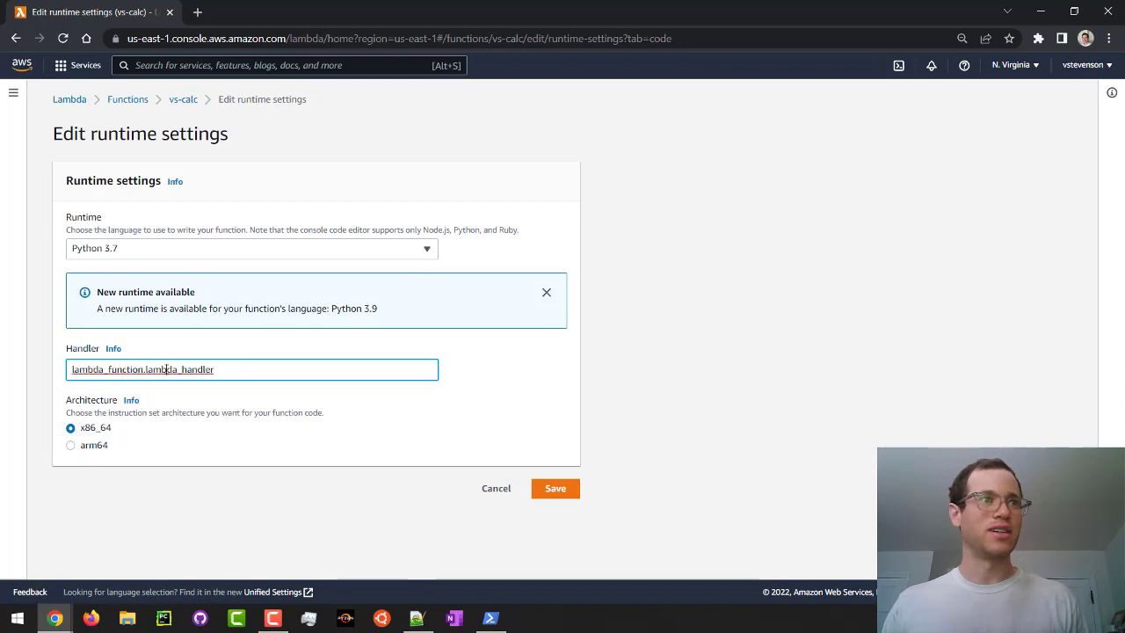
double_click(106, 369)
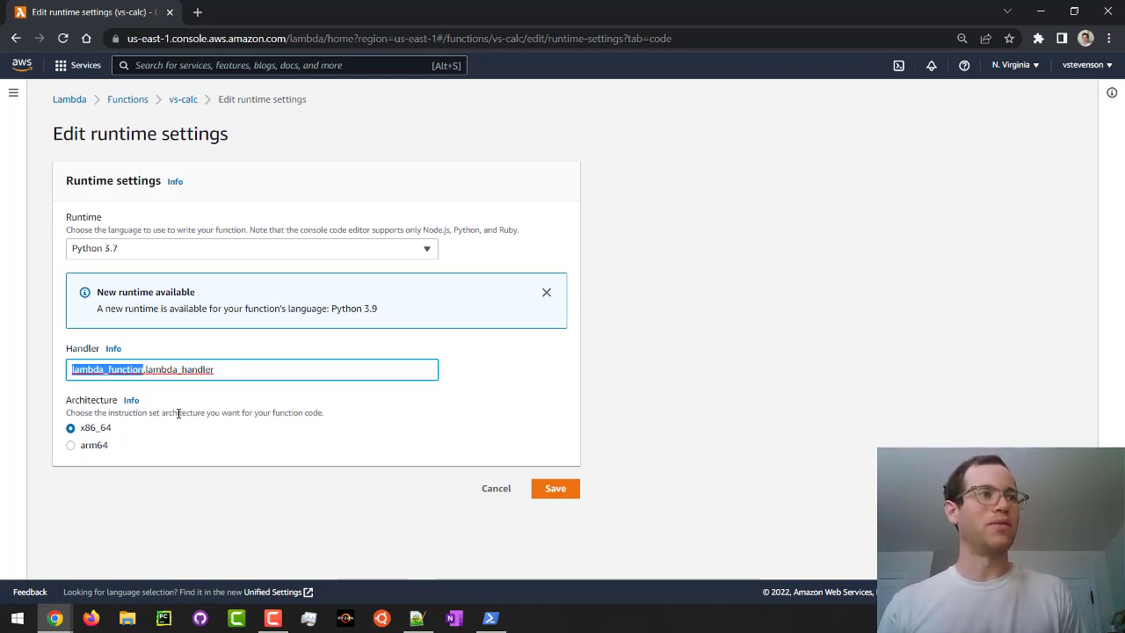
double_click(176, 369)
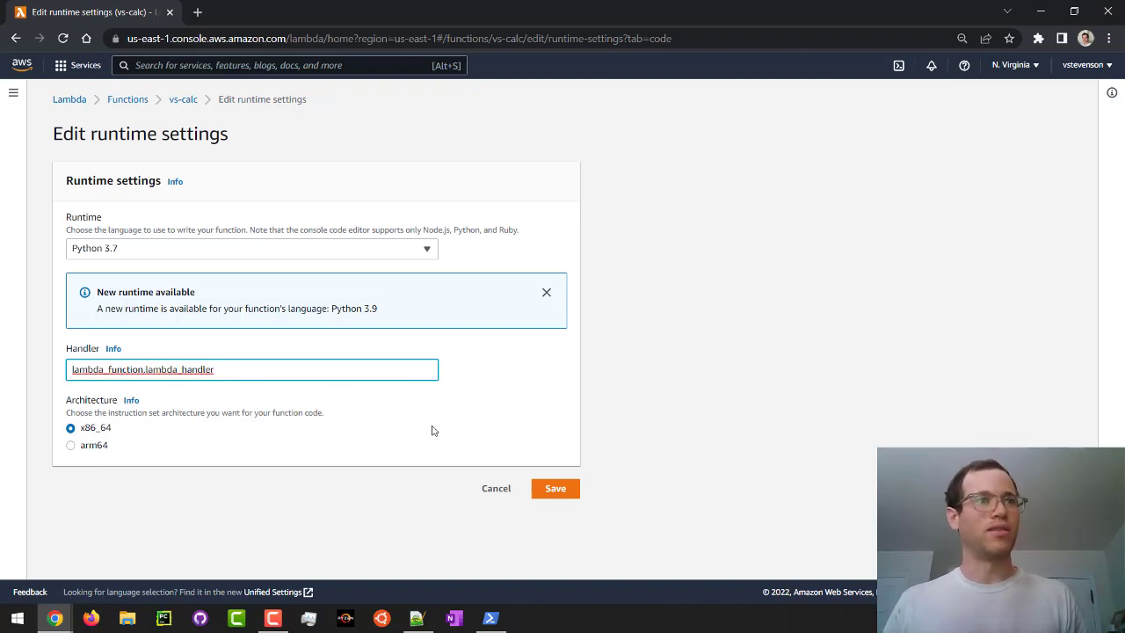
mouse_move(495, 487)
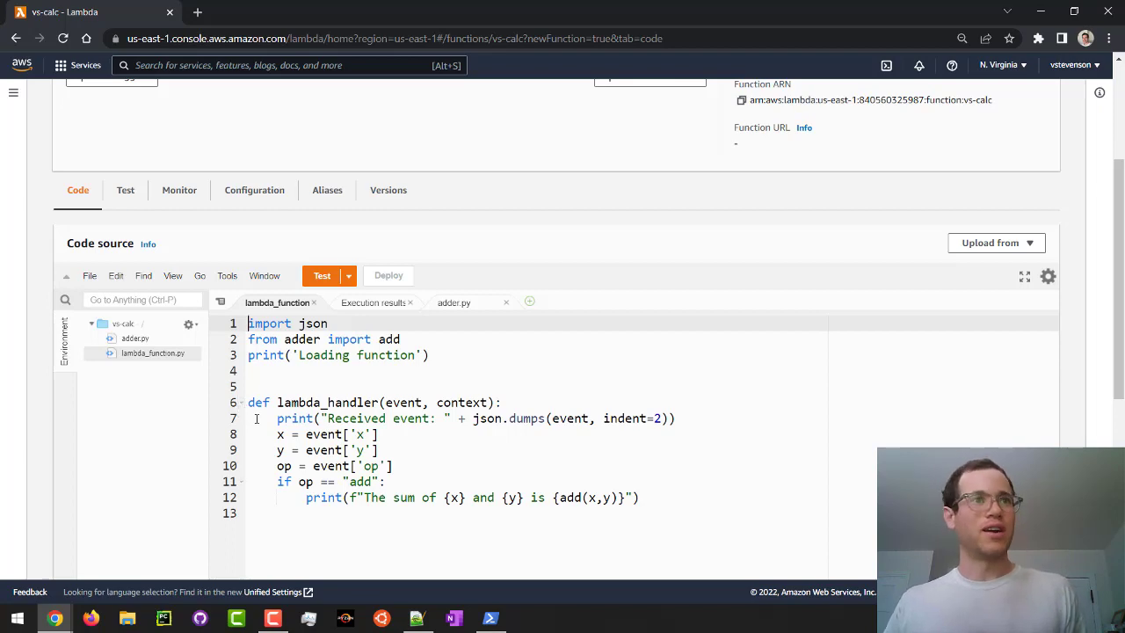
scroll("up", 3)
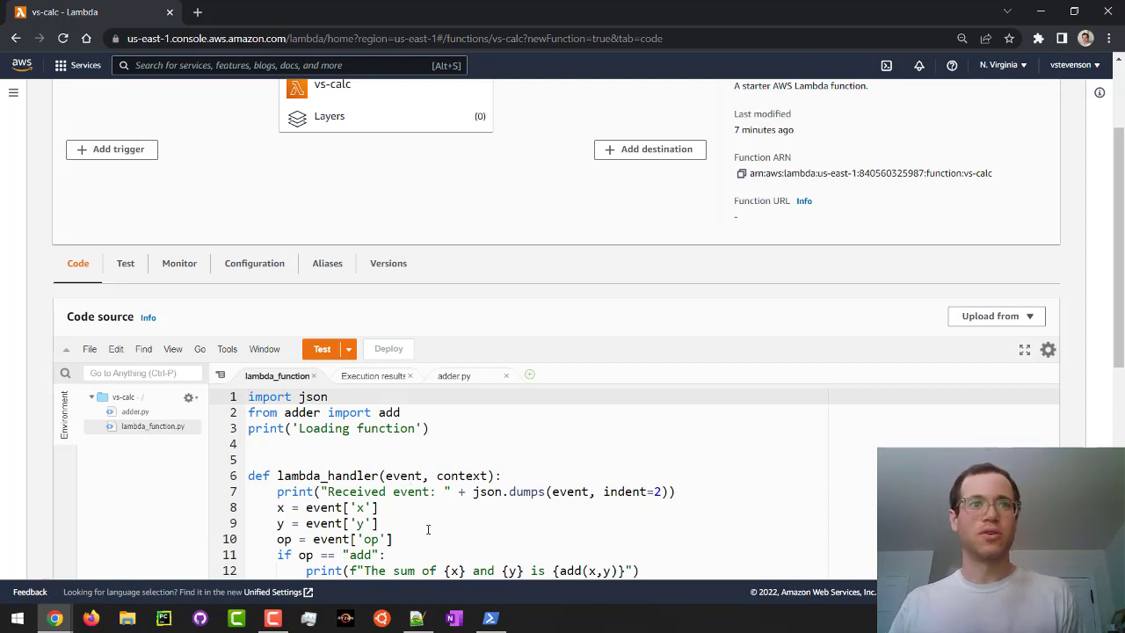
scroll("down", 3)
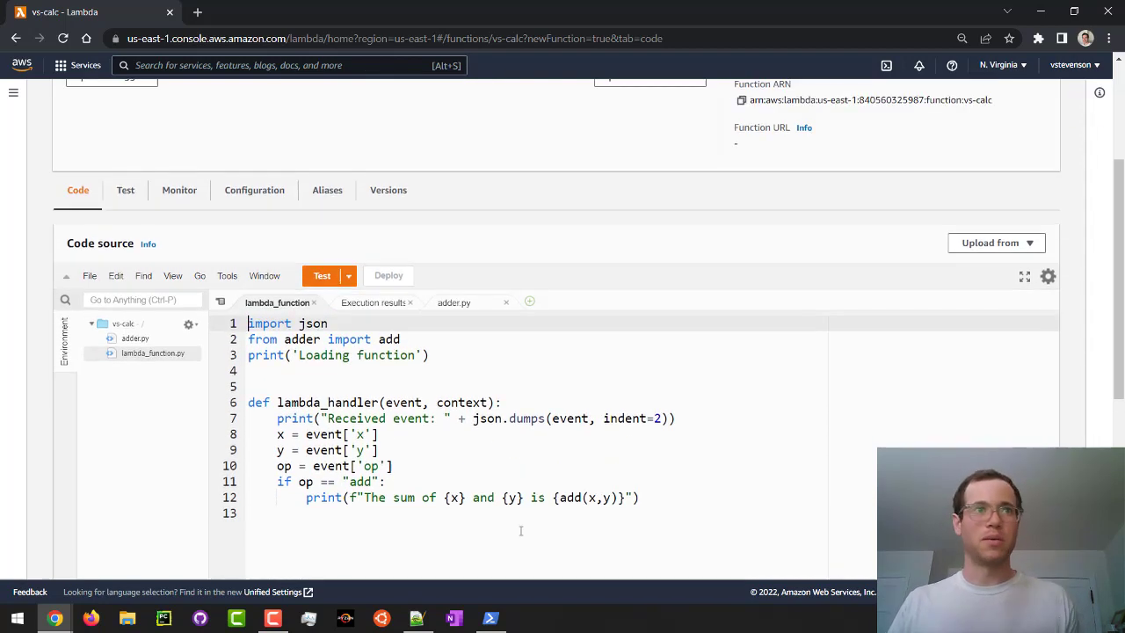